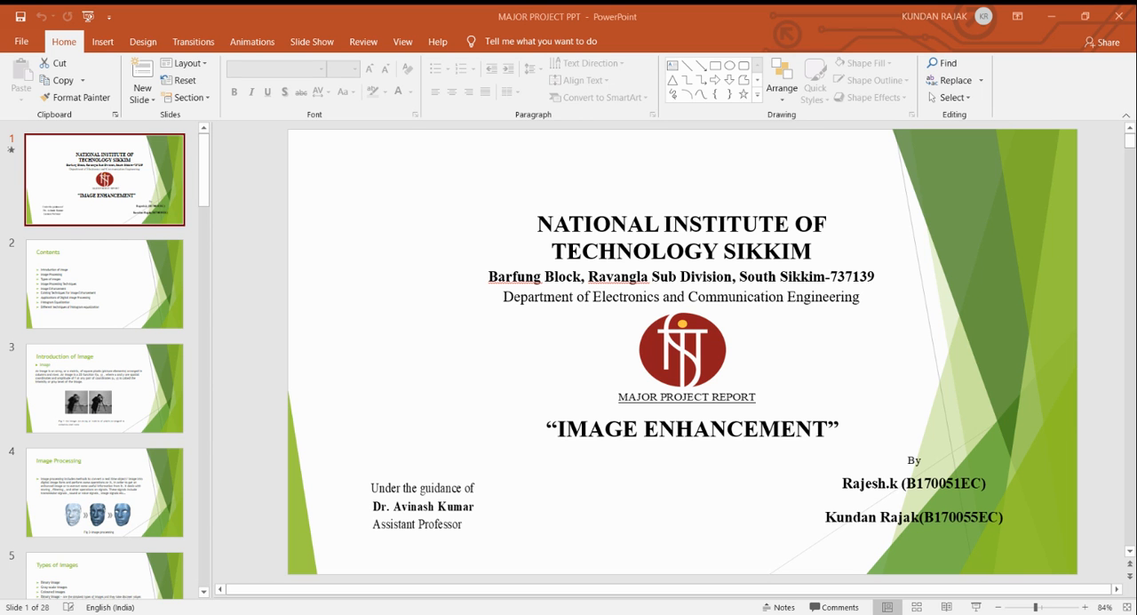
{"action": "mouse_move", "coordinate": [455, 441]}
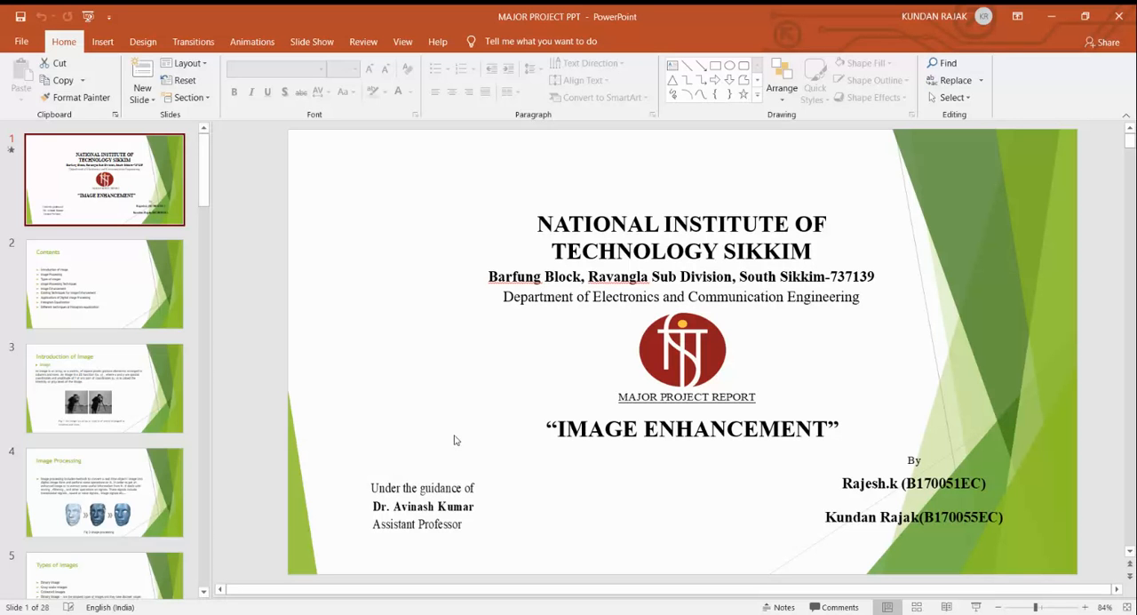
{"action": "mouse_move", "coordinate": [256, 370]}
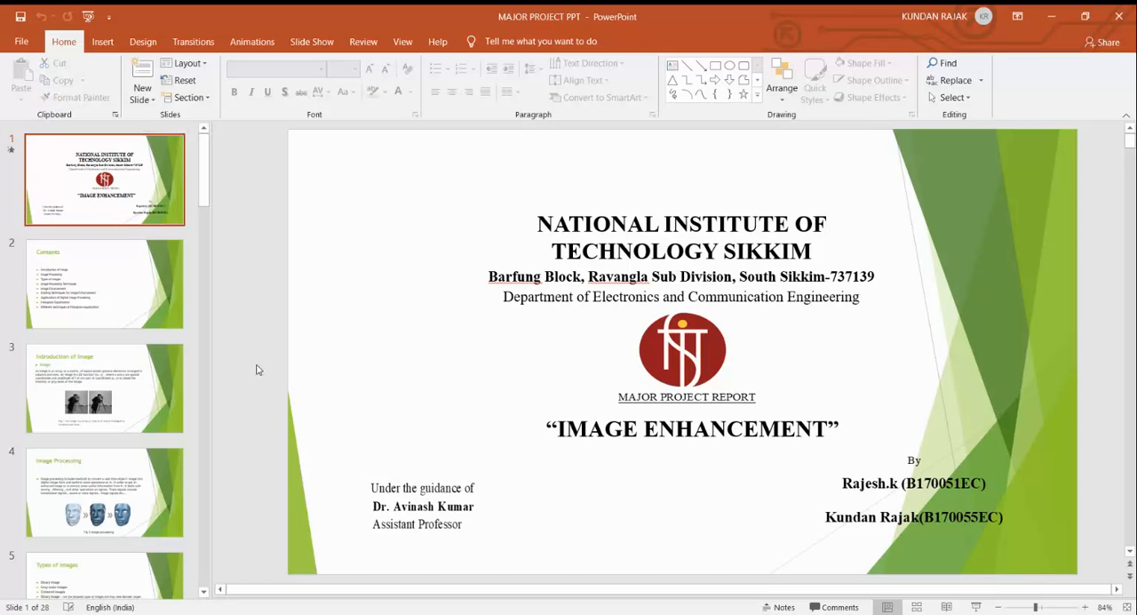
Display the Contents slide listing the deck's ten topics
{"action": "left_click", "coordinate": [103, 282]}
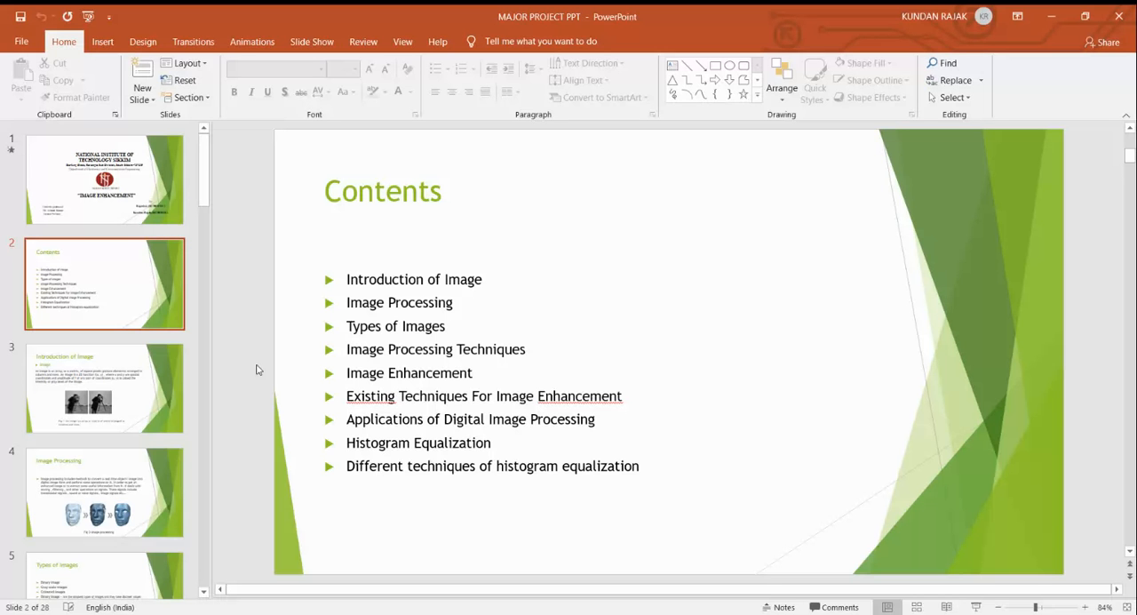
Display slide 3, Introduction of Image, with the pixel-matrix definition and camera-man images
{"action": "left_click", "coordinate": [103, 387]}
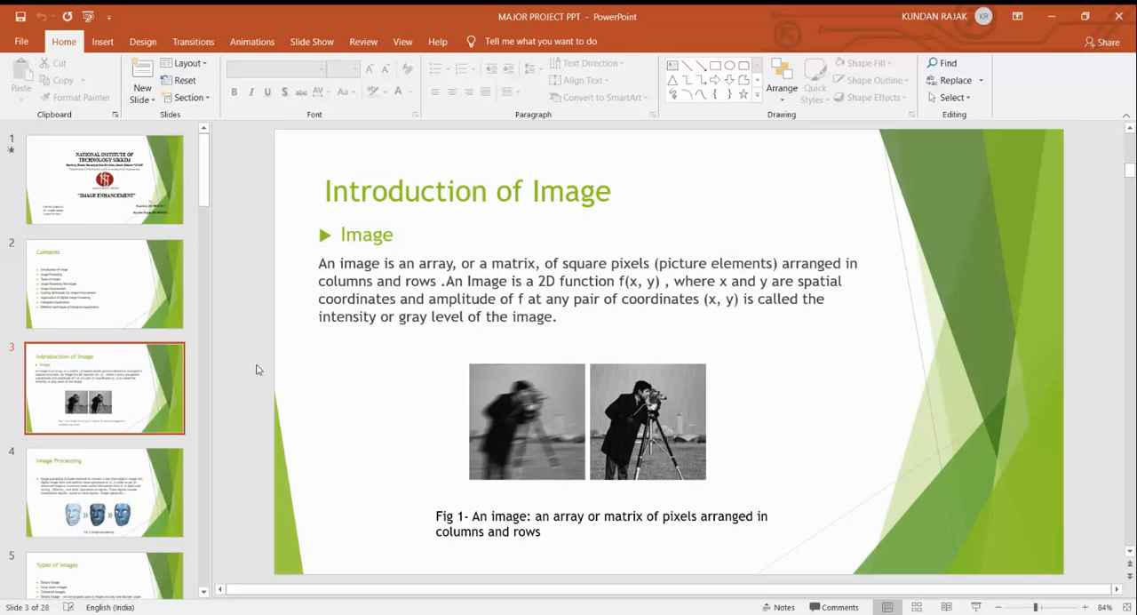
{"action": "mouse_move", "coordinate": [231, 324]}
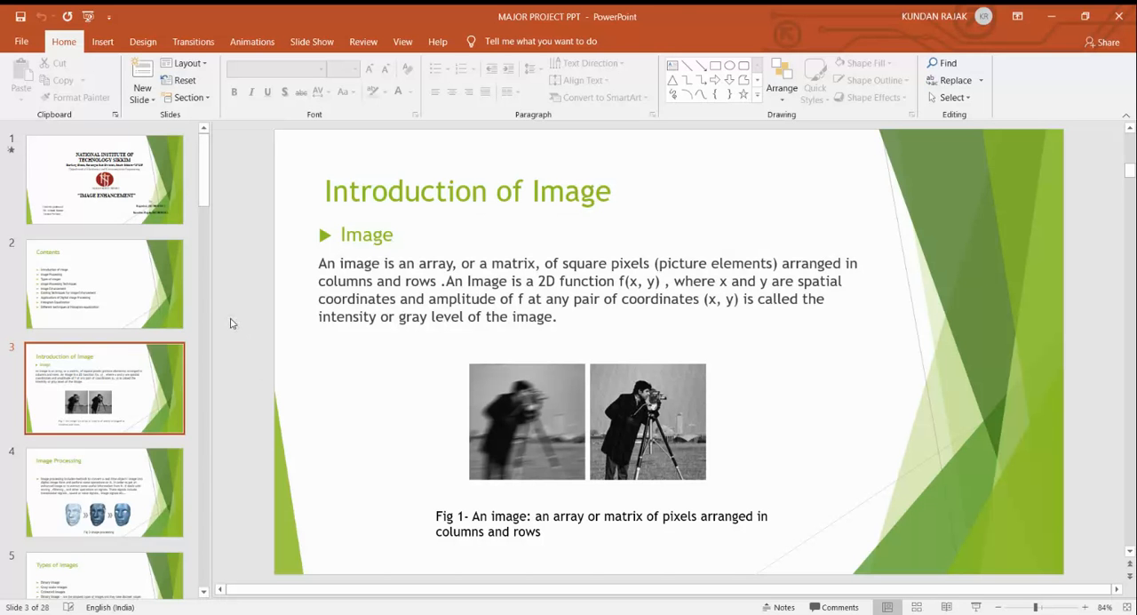
Advance to slide 5, Types of Images, covering binary, gray scale and coloured images
{"action": "left_click", "coordinate": [105, 504]}
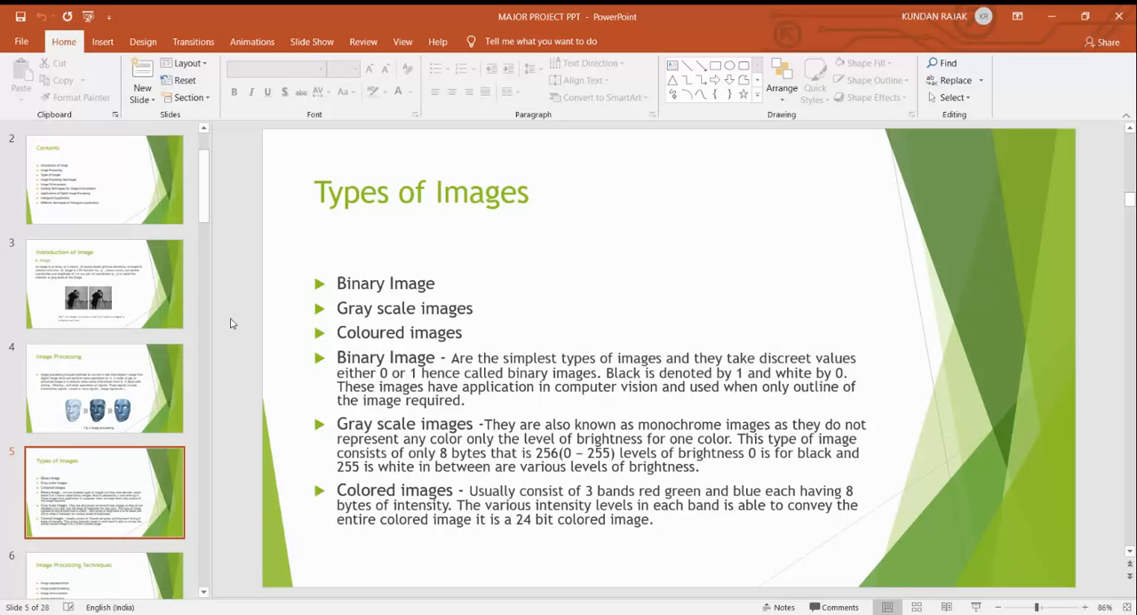
{"action": "mouse_move", "coordinate": [243, 370]}
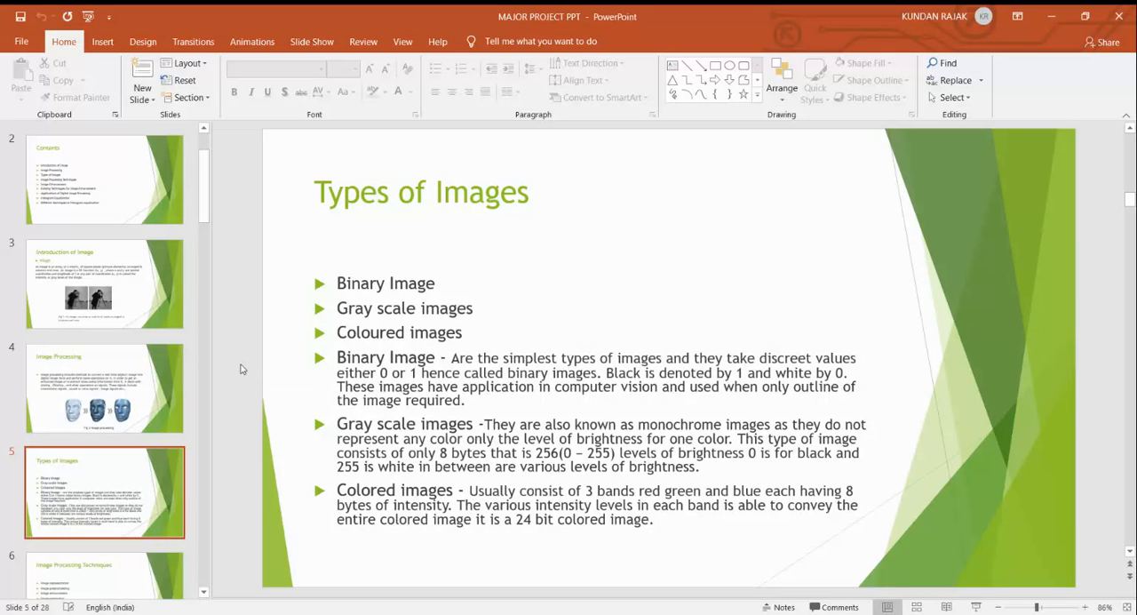
{"action": "mouse_move", "coordinate": [301, 467]}
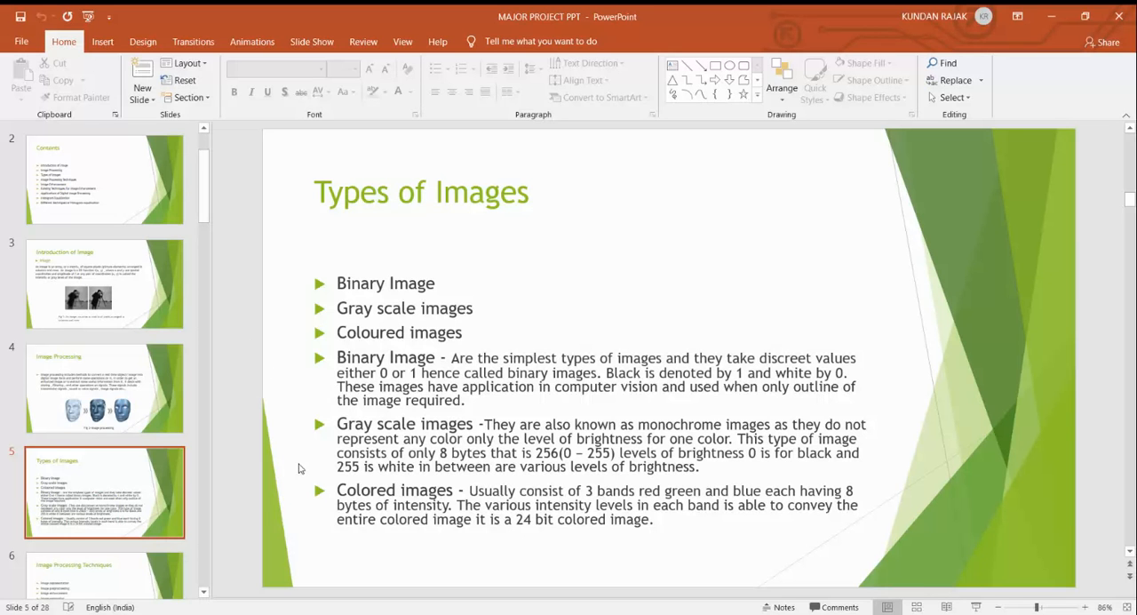
{"action": "mouse_move", "coordinate": [301, 512]}
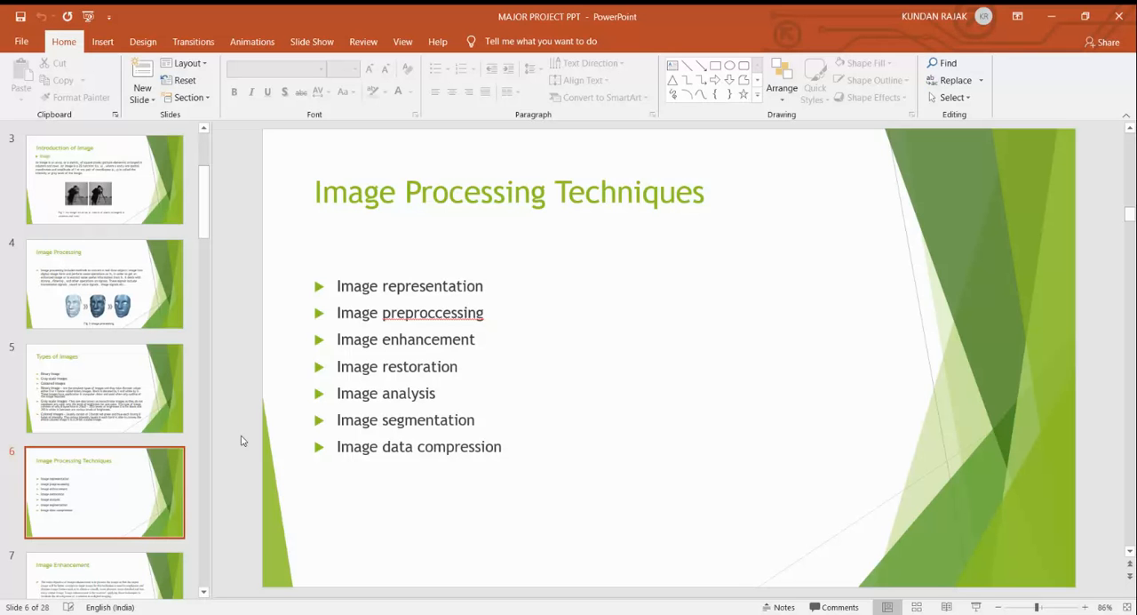
{"action": "mouse_move", "coordinate": [237, 419]}
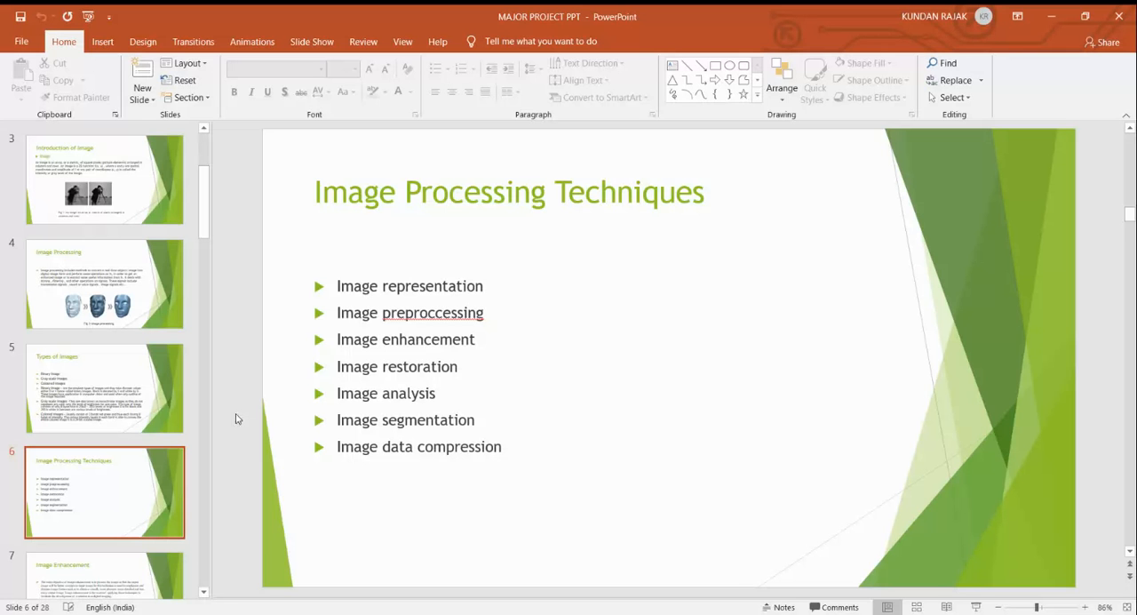
Advance past Image Processing Techniques to slide 7, Image Enhancement
{"action": "left_click", "coordinate": [106, 504]}
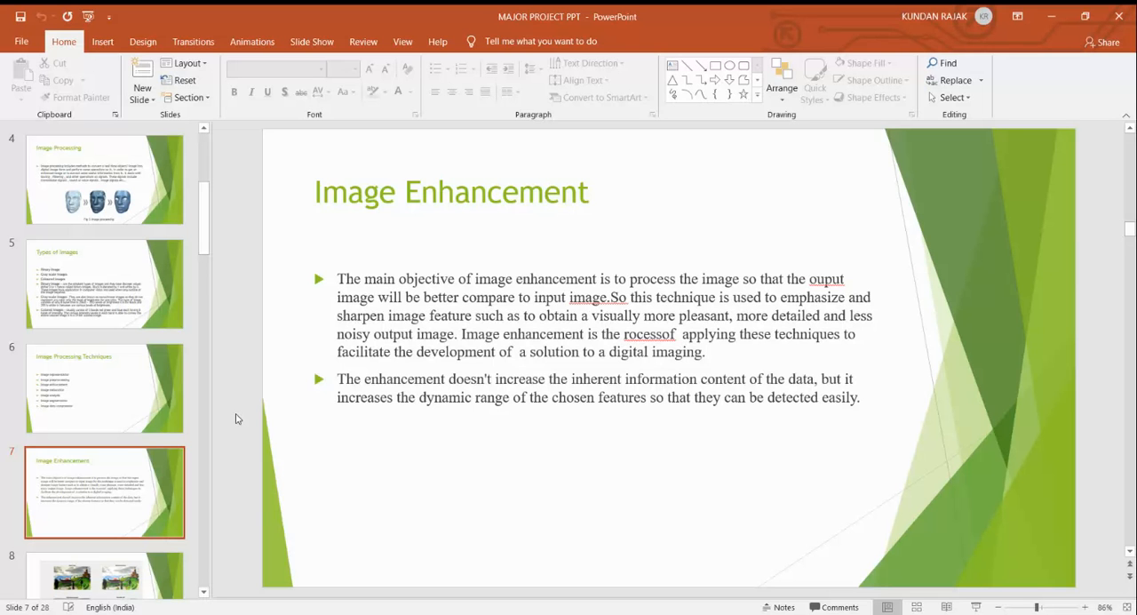
{"action": "mouse_move", "coordinate": [227, 405]}
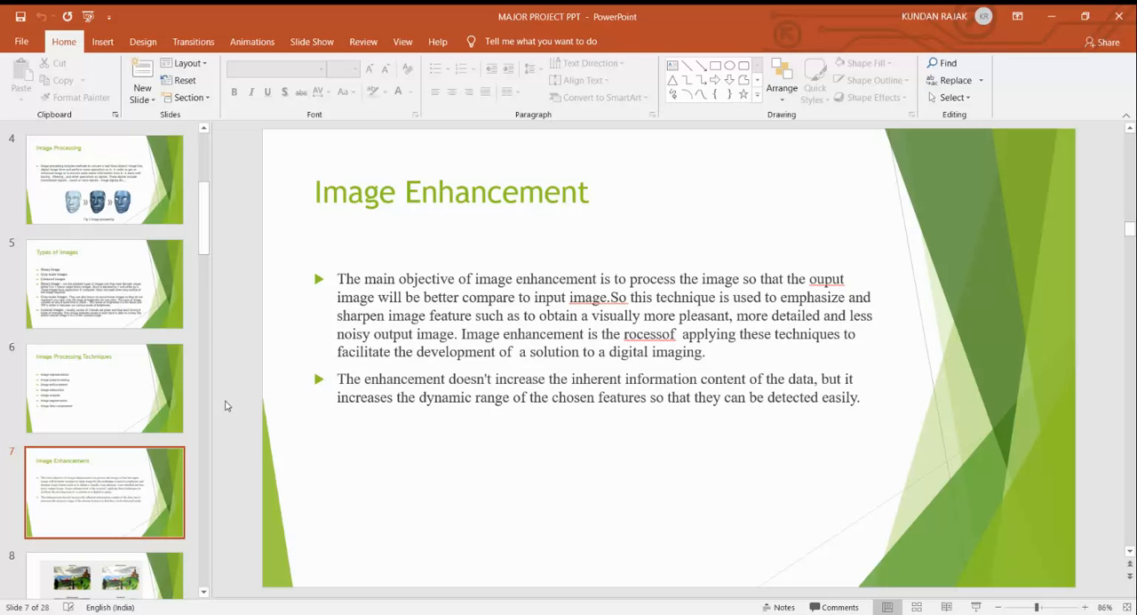
{"action": "mouse_move", "coordinate": [224, 398]}
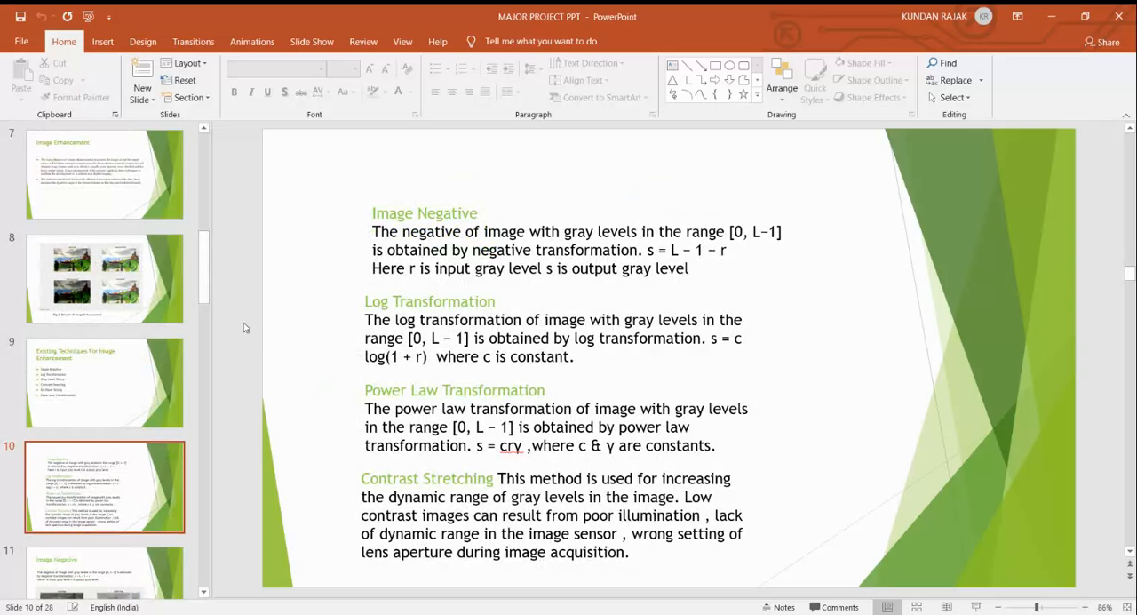
{"action": "mouse_move", "coordinate": [244, 359]}
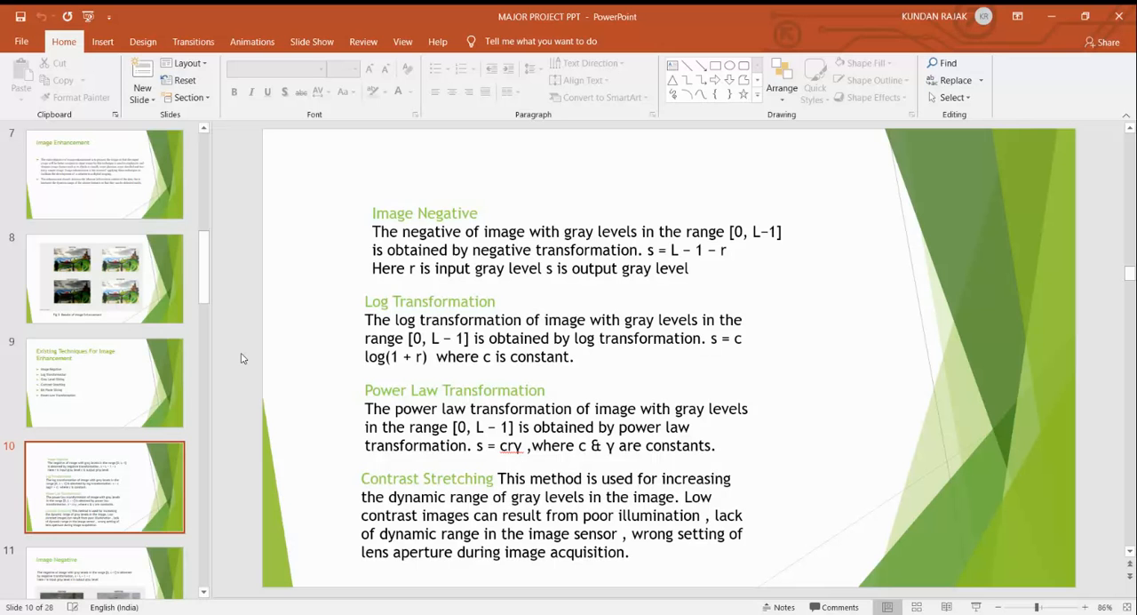
{"action": "mouse_move", "coordinate": [248, 348]}
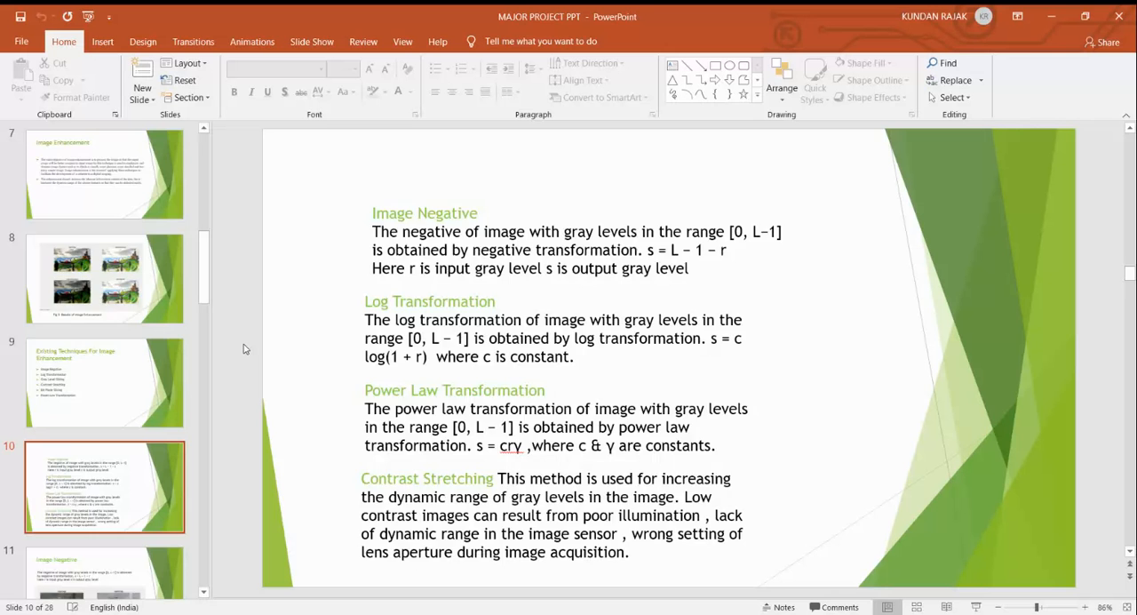
{"action": "left_click", "coordinate": [105, 488]}
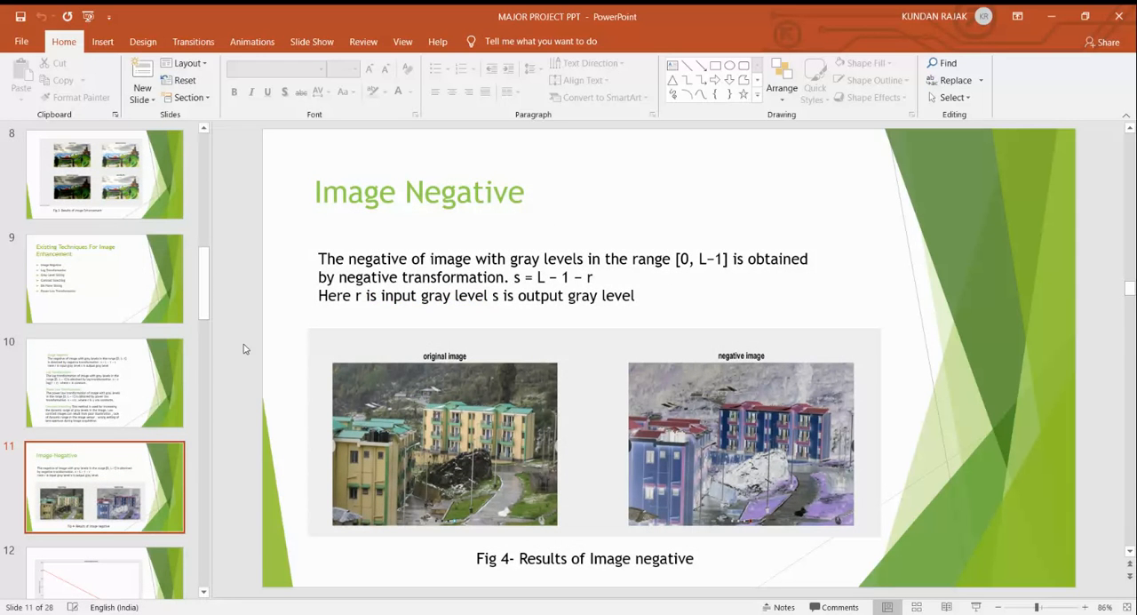
{"action": "mouse_move", "coordinate": [274, 370]}
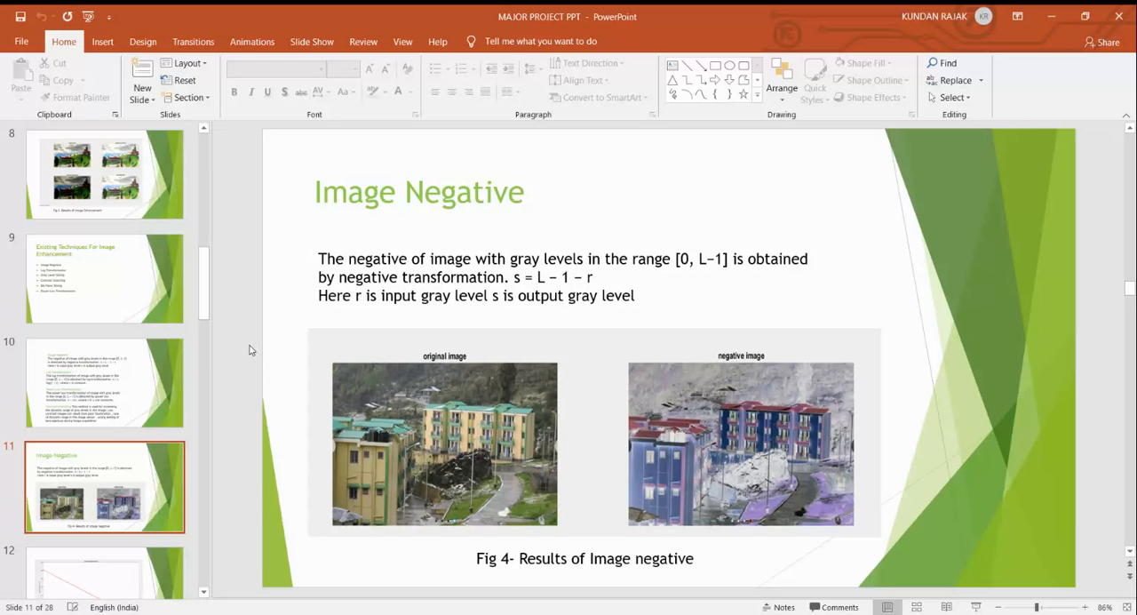
{"action": "mouse_move", "coordinate": [953, 505]}
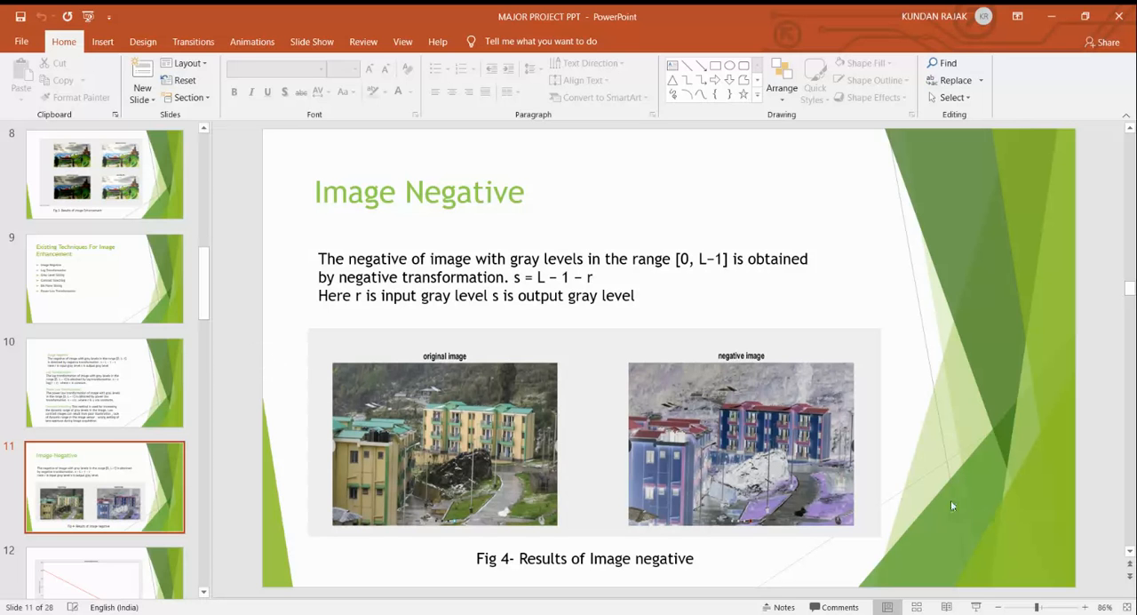
{"action": "mouse_move", "coordinate": [561, 465]}
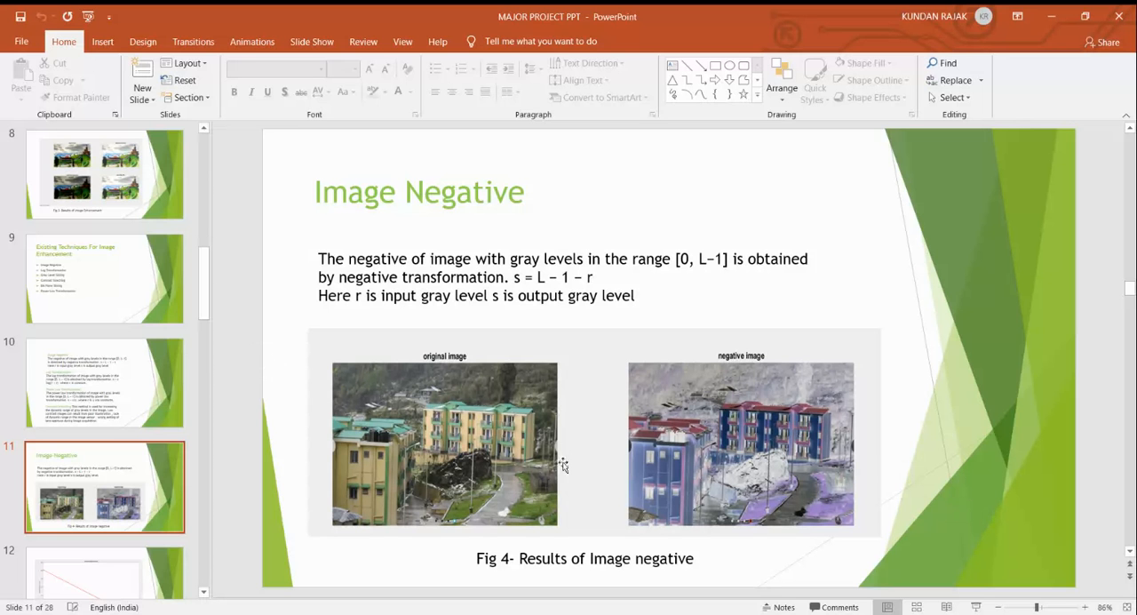
{"action": "mouse_move", "coordinate": [737, 444]}
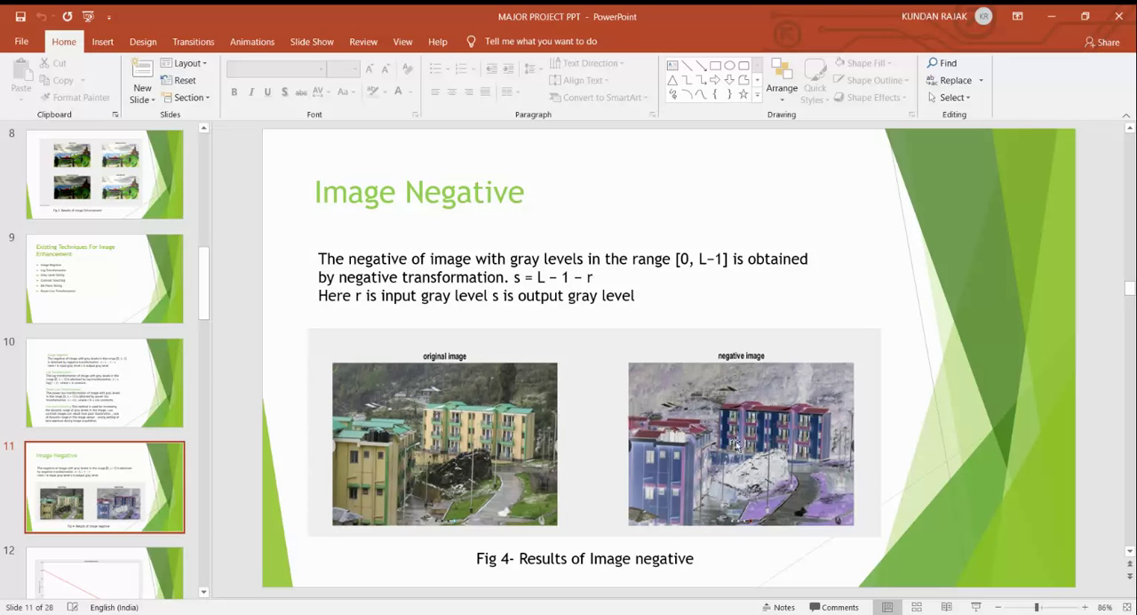
{"action": "mouse_move", "coordinate": [756, 402]}
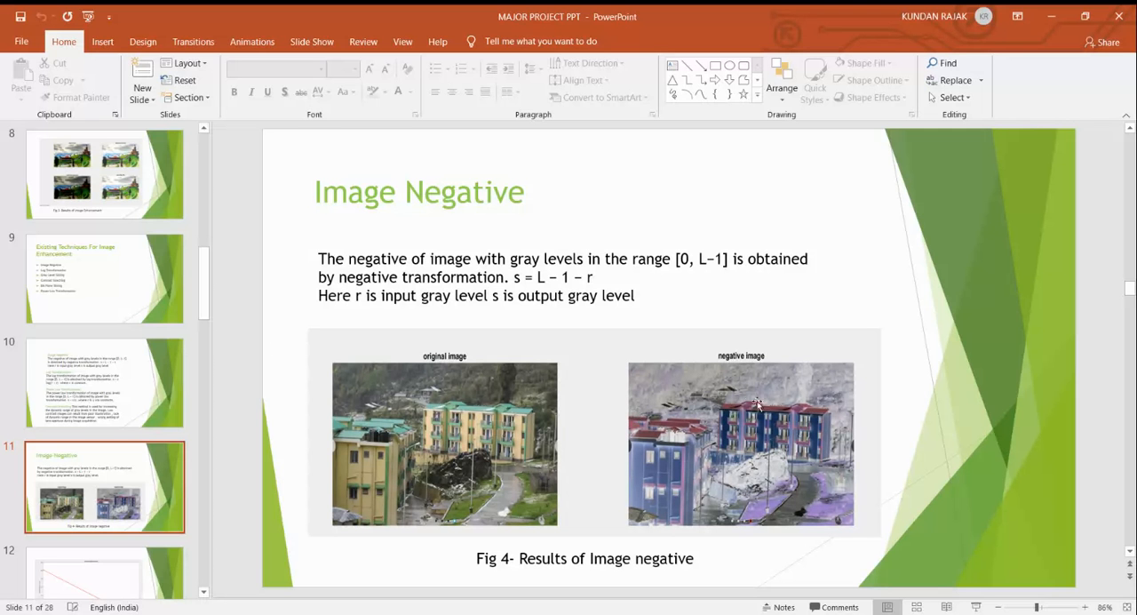
{"action": "mouse_move", "coordinate": [904, 425]}
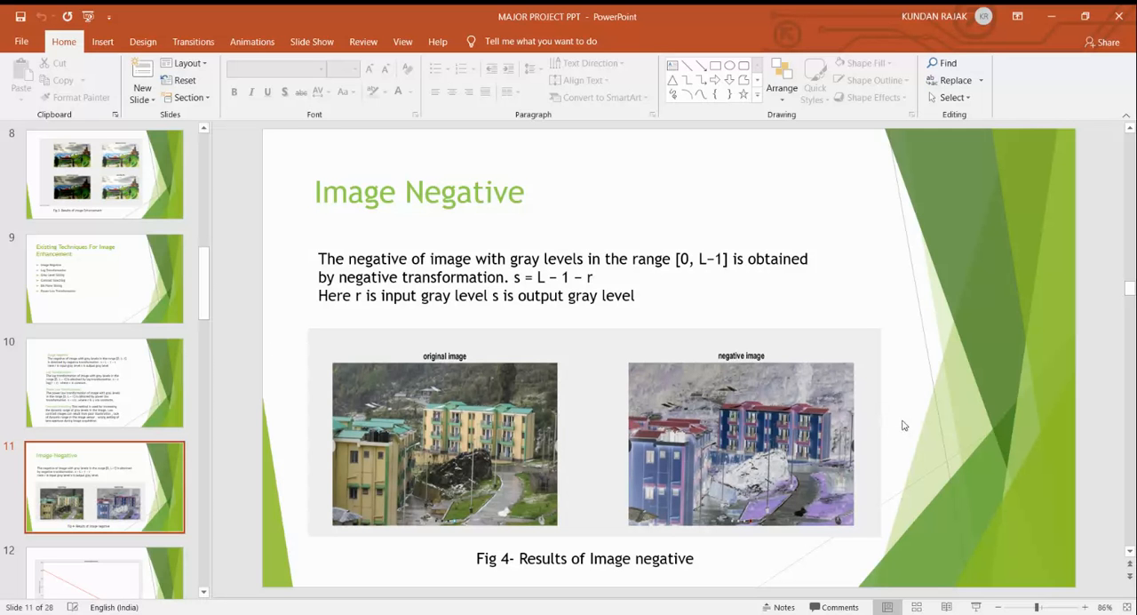
Display slide 12, the transformation function graph with its descending red line
{"action": "left_click", "coordinate": [103, 487]}
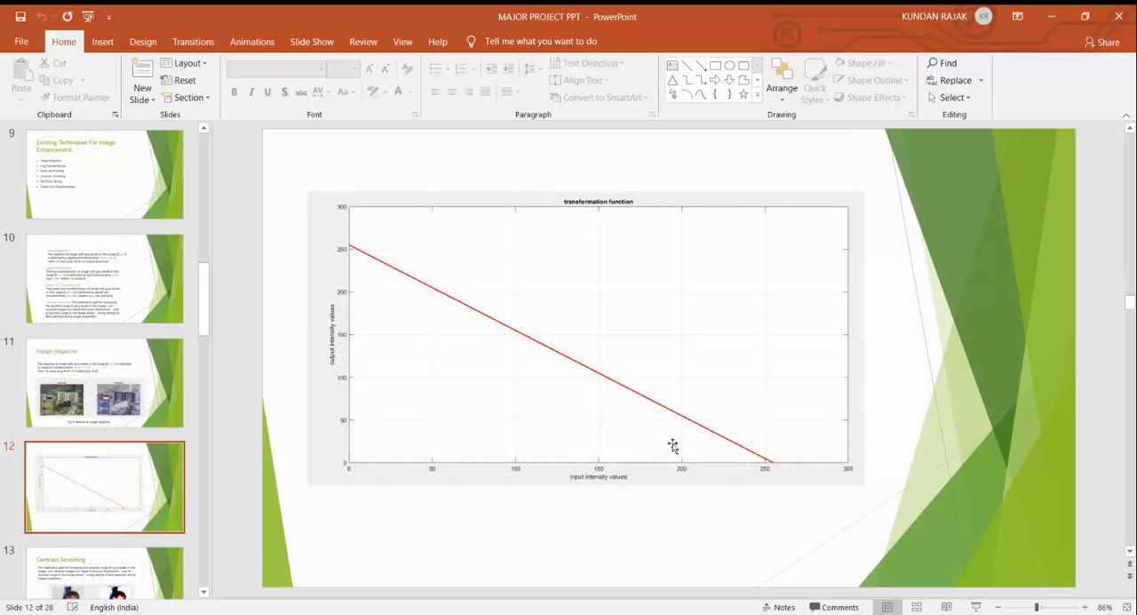
{"action": "mouse_move", "coordinate": [410, 501]}
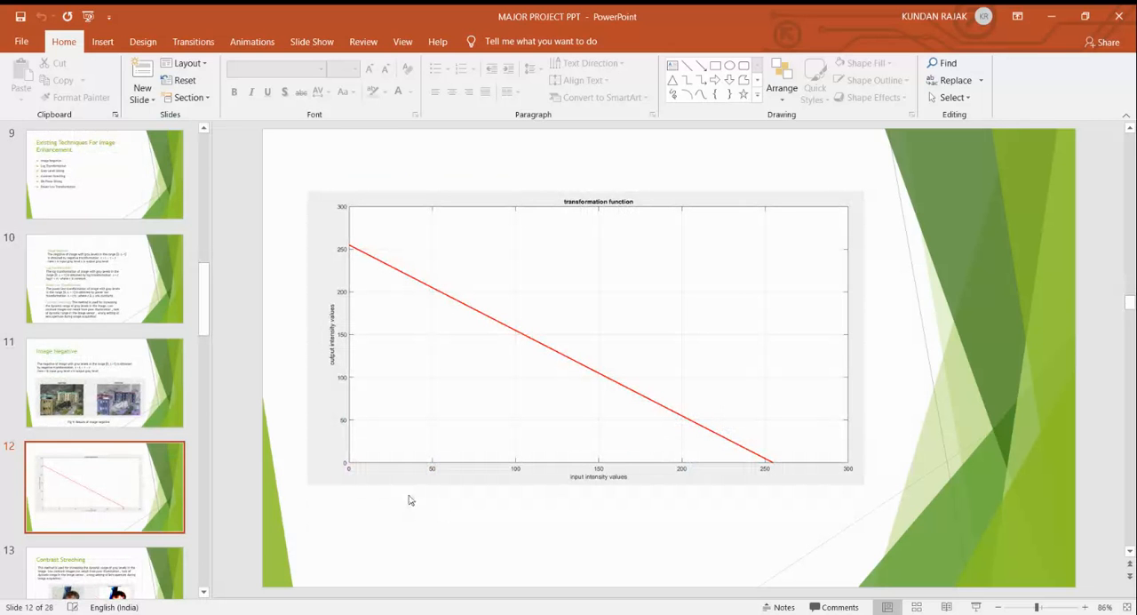
{"action": "mouse_move", "coordinate": [604, 508]}
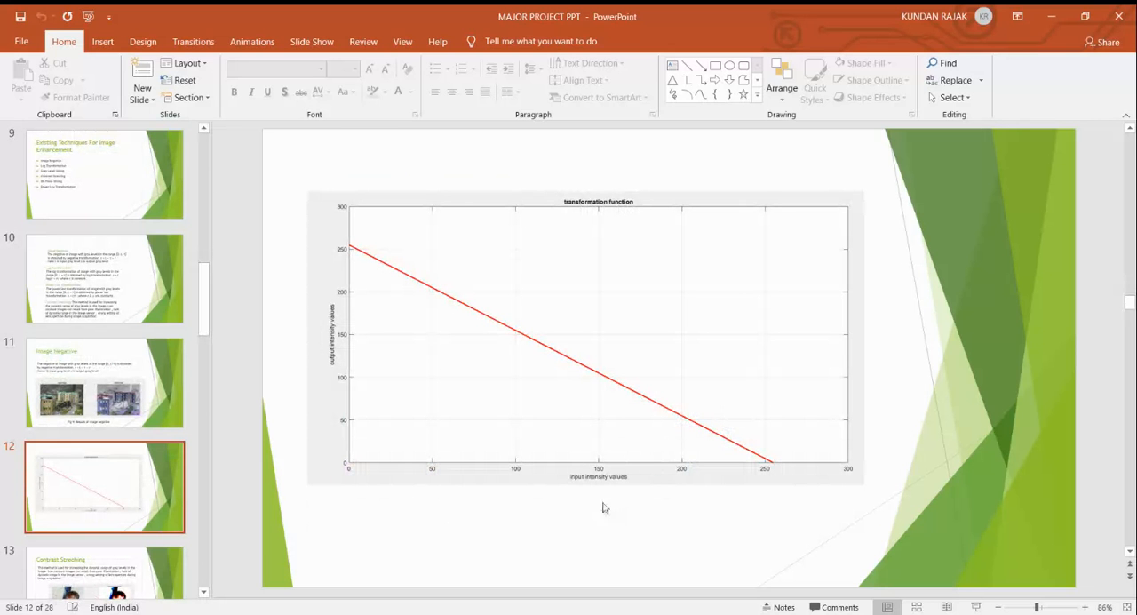
{"action": "mouse_move", "coordinate": [494, 433]}
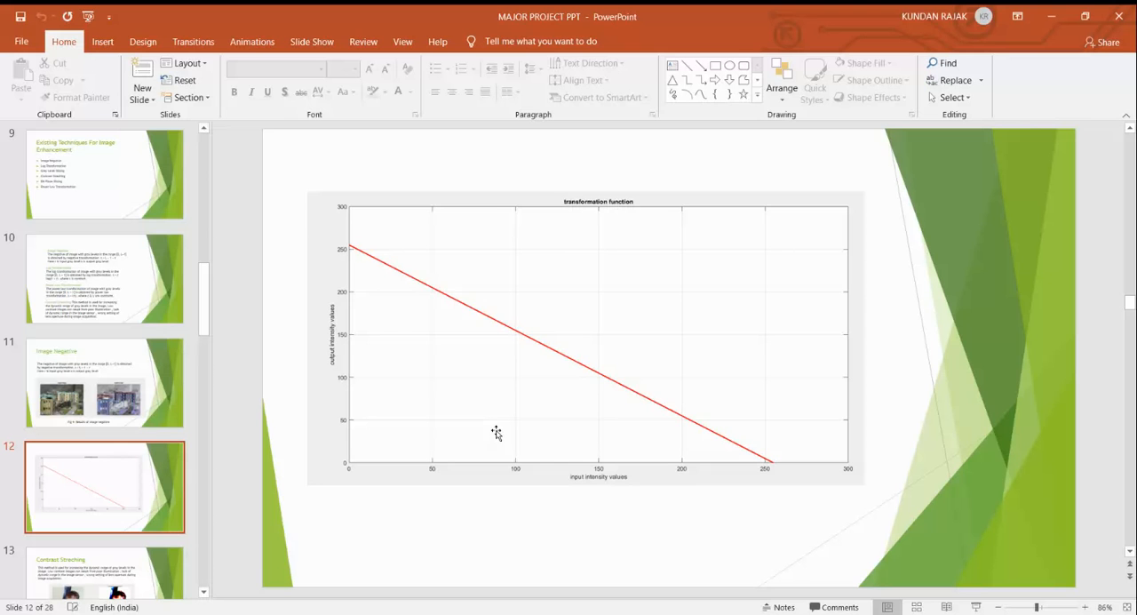
{"action": "mouse_move", "coordinate": [338, 295]}
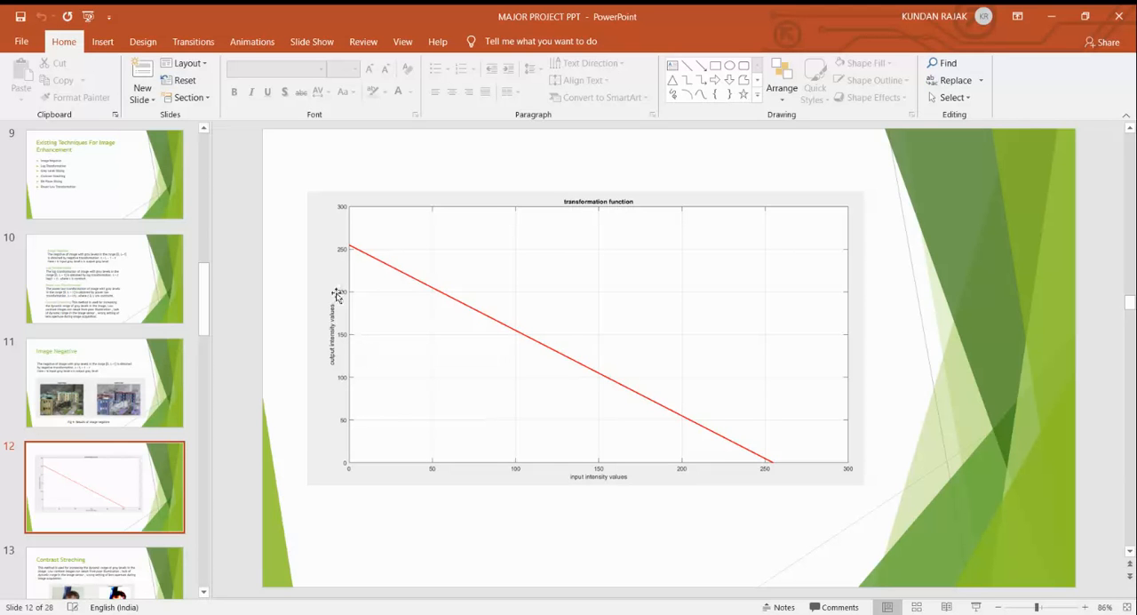
{"action": "mouse_move", "coordinate": [710, 515]}
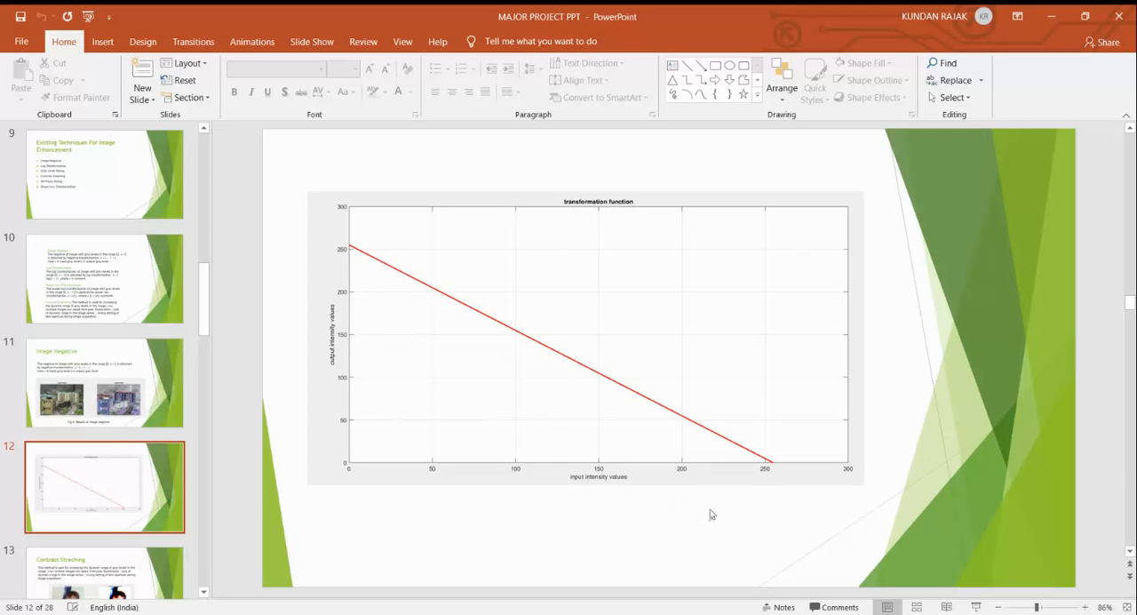
{"action": "mouse_move", "coordinate": [757, 480]}
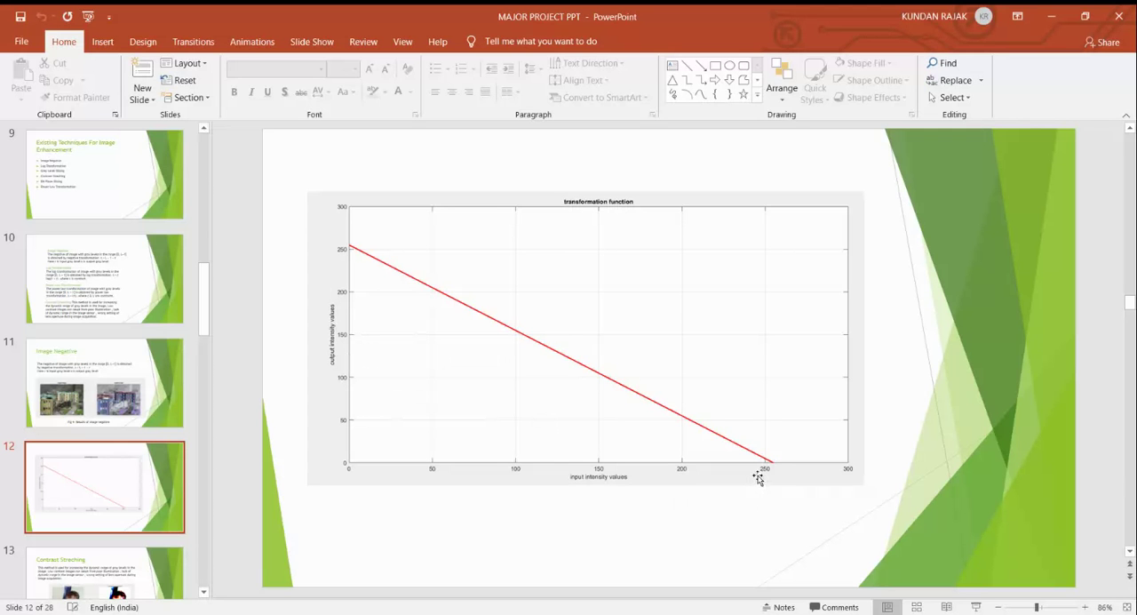
{"action": "mouse_move", "coordinate": [371, 281]}
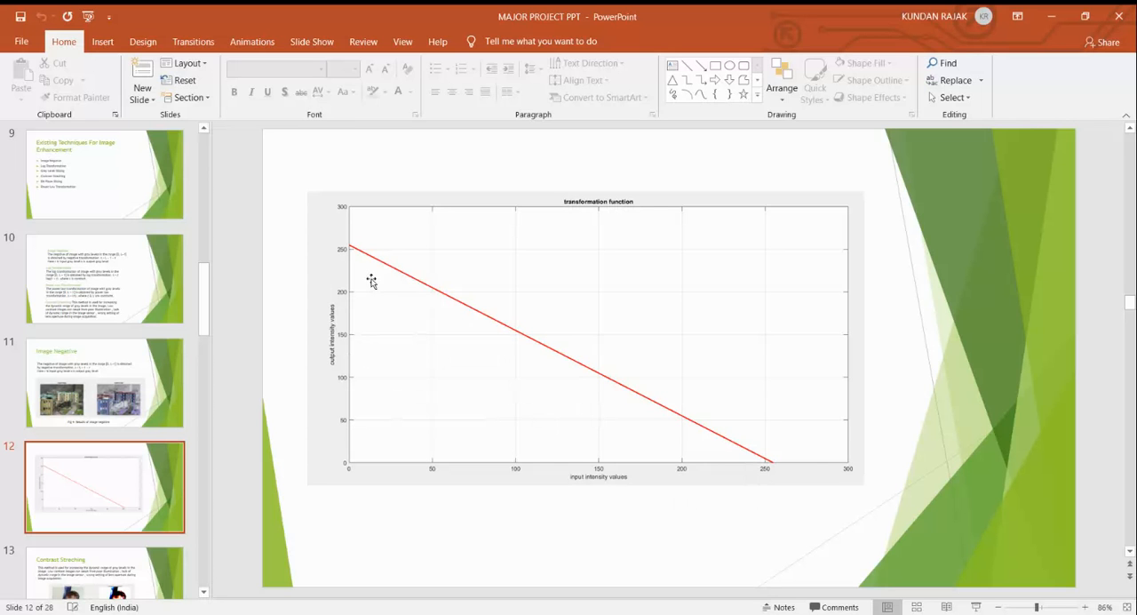
{"action": "mouse_move", "coordinate": [629, 487]}
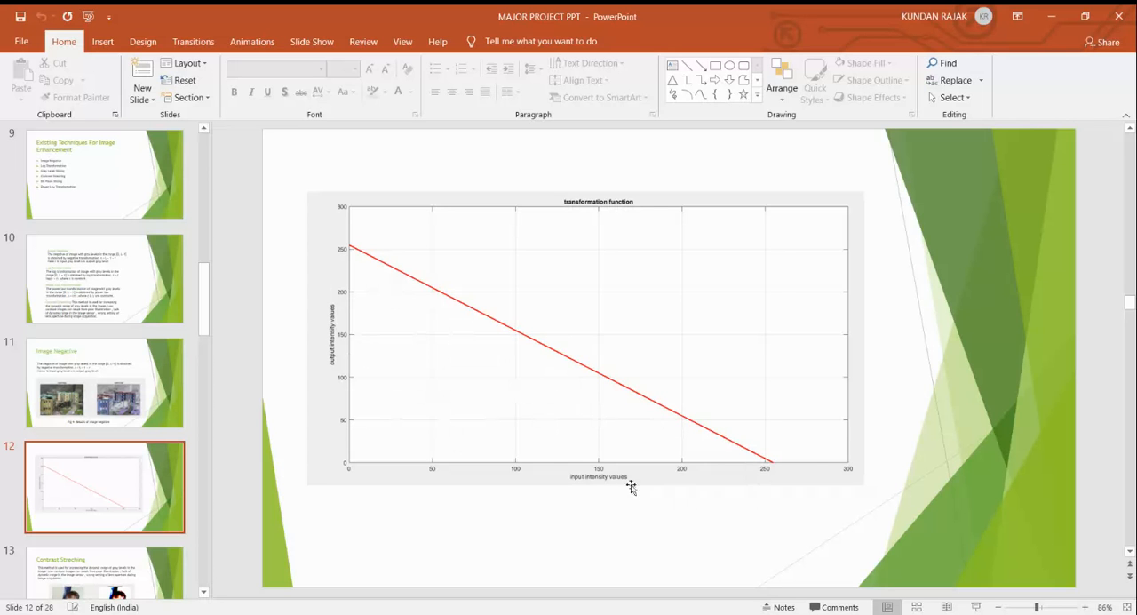
{"action": "mouse_move", "coordinate": [313, 362]}
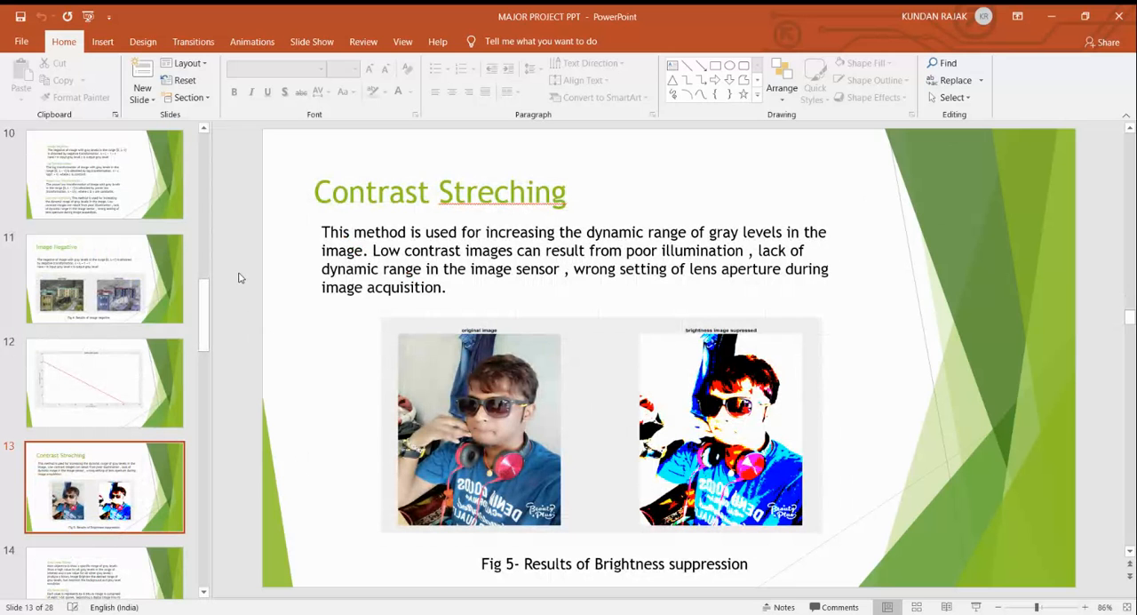
{"action": "mouse_move", "coordinate": [373, 348]}
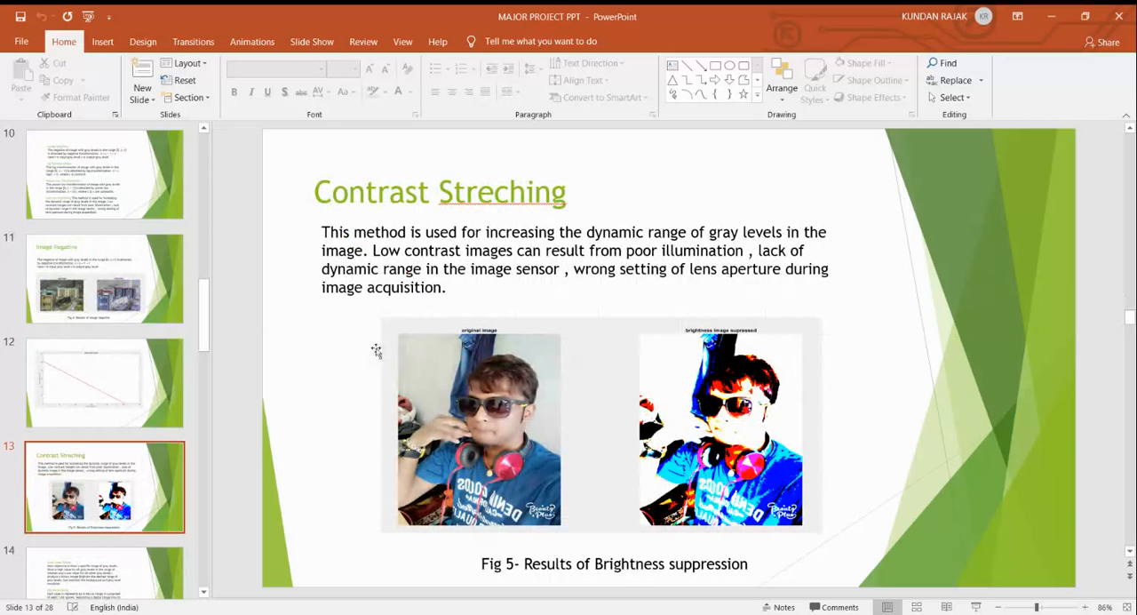
{"action": "mouse_move", "coordinate": [270, 361]}
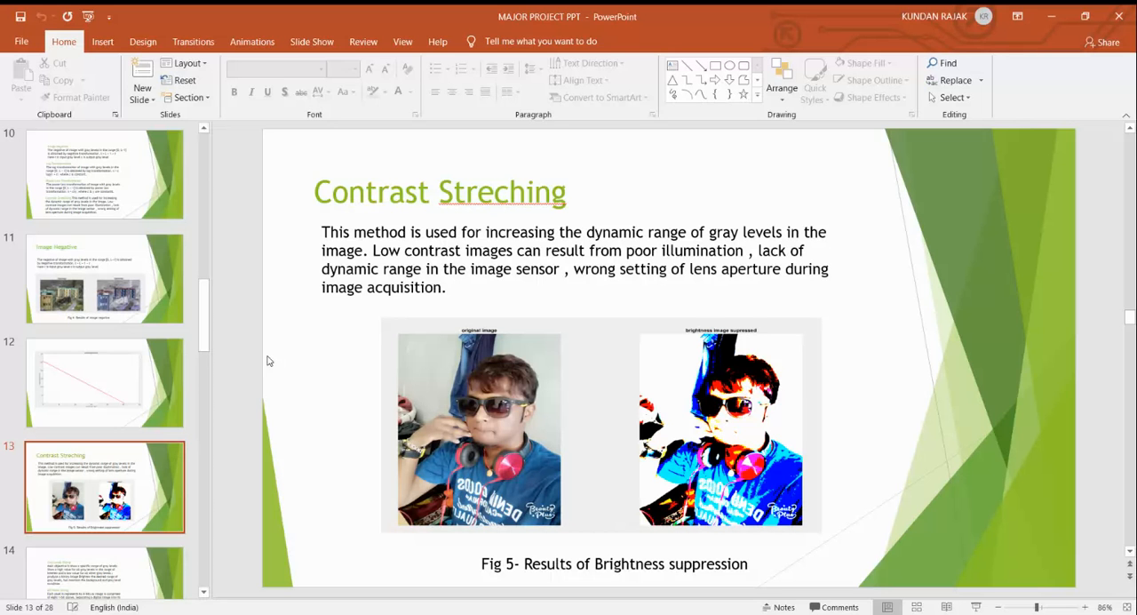
{"action": "mouse_move", "coordinate": [256, 341]}
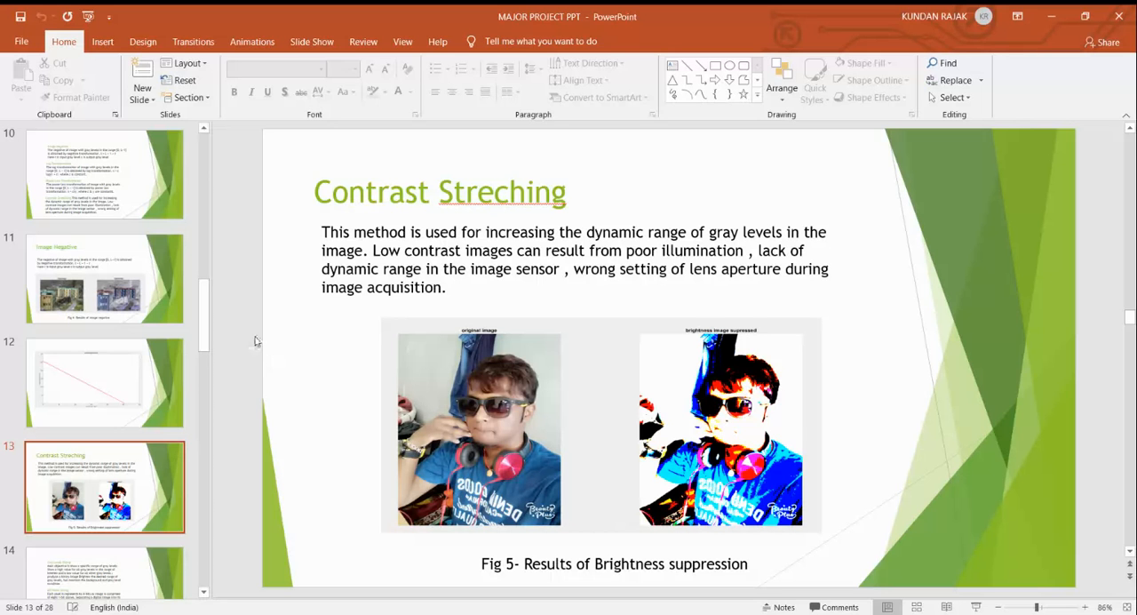
{"action": "mouse_move", "coordinate": [533, 554]}
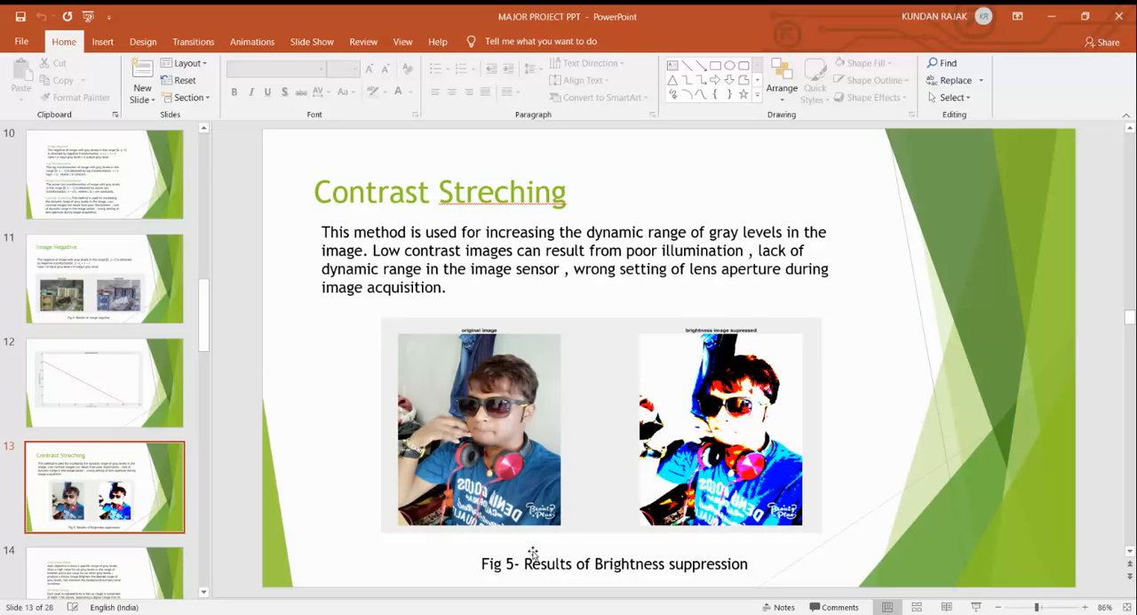
{"action": "mouse_move", "coordinate": [739, 435]}
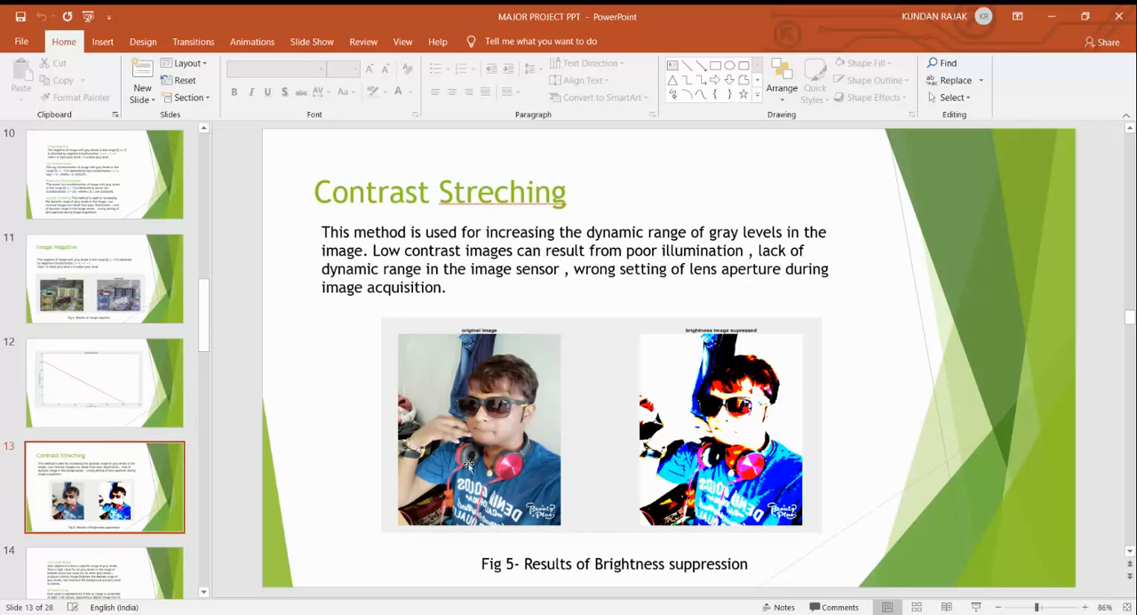
{"action": "mouse_move", "coordinate": [337, 414]}
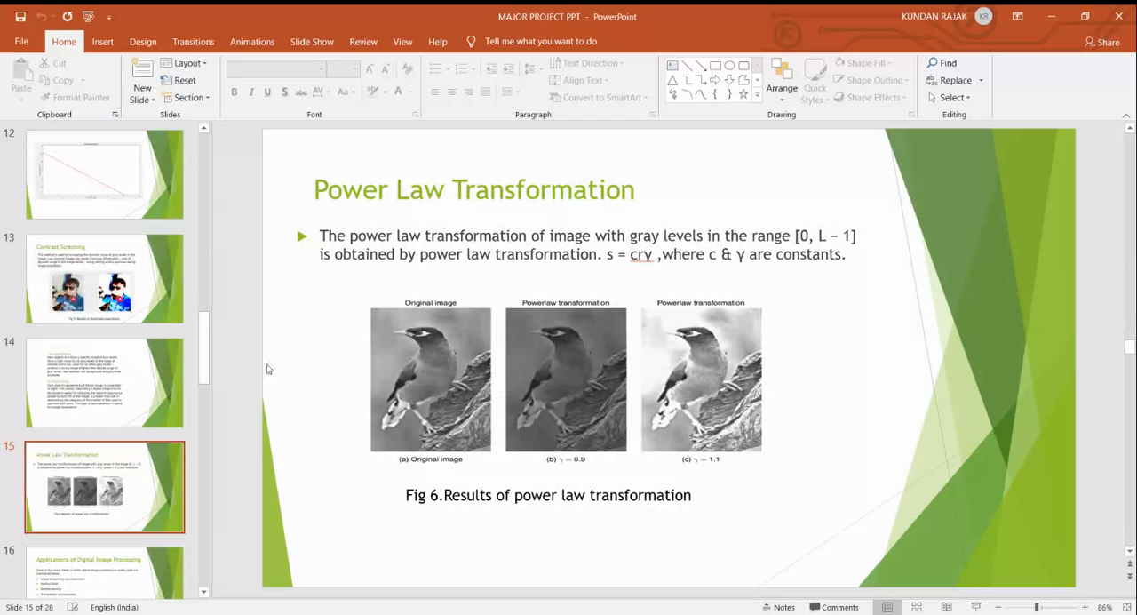
{"action": "mouse_move", "coordinate": [234, 298]}
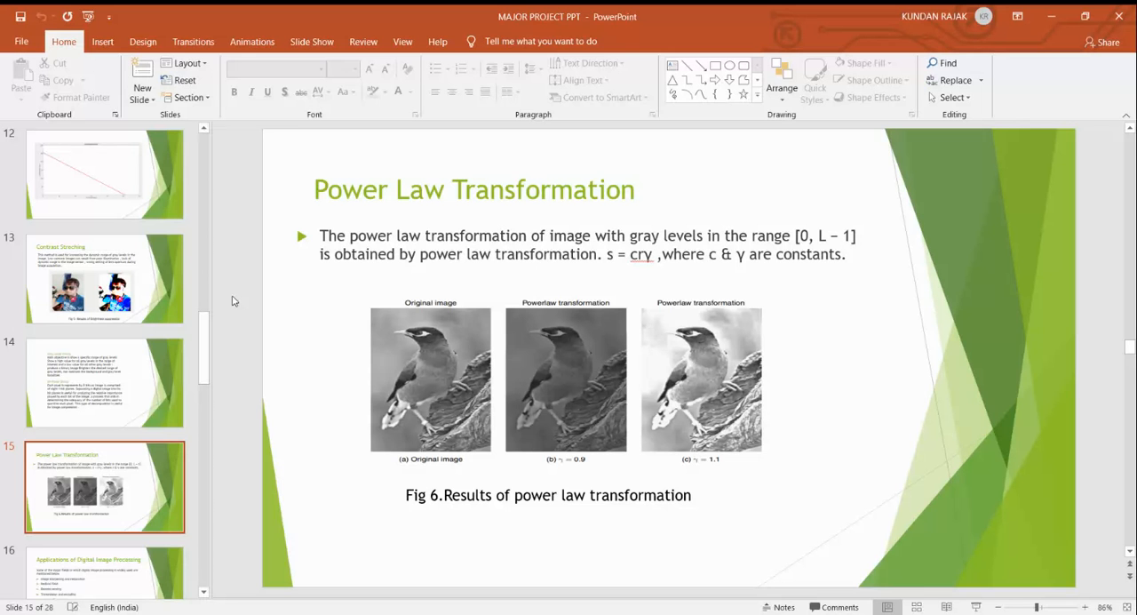
{"action": "mouse_move", "coordinate": [285, 375]}
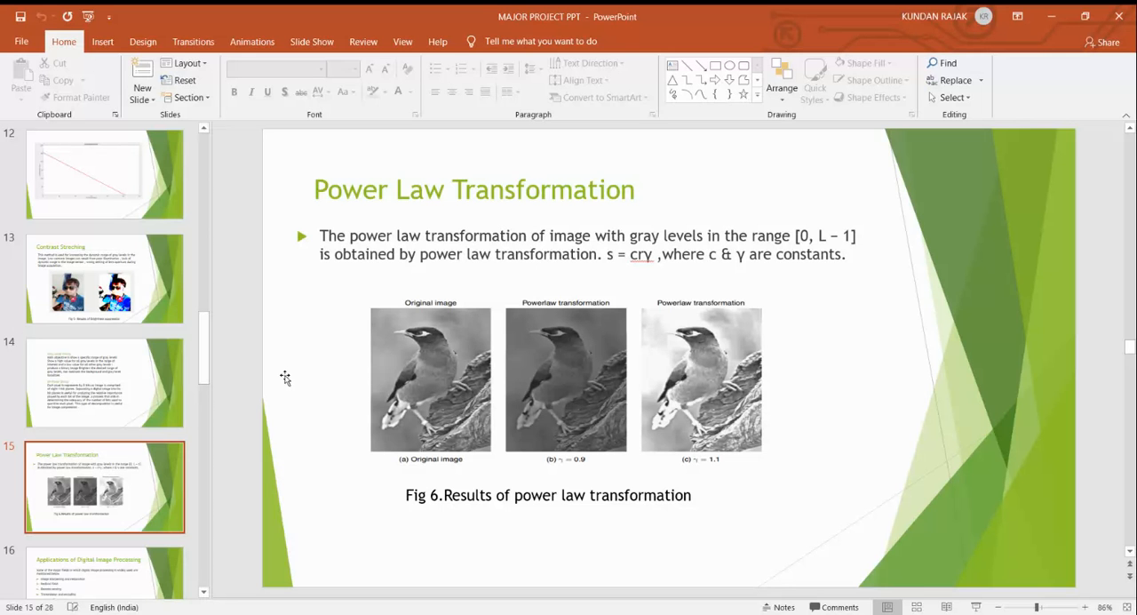
{"action": "mouse_move", "coordinate": [435, 418]}
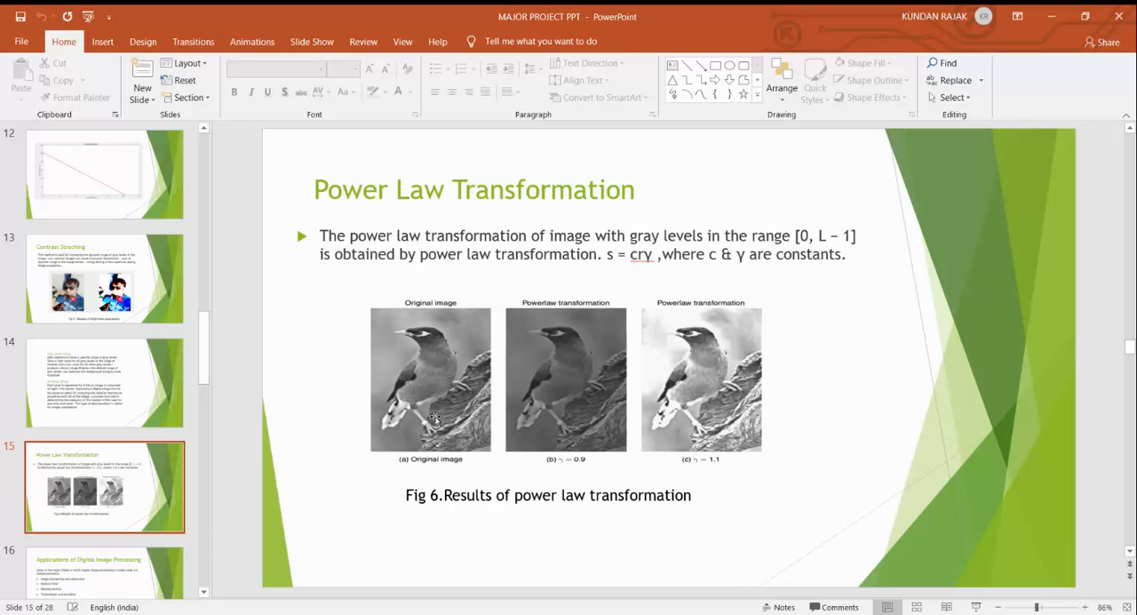
{"action": "mouse_move", "coordinate": [730, 506]}
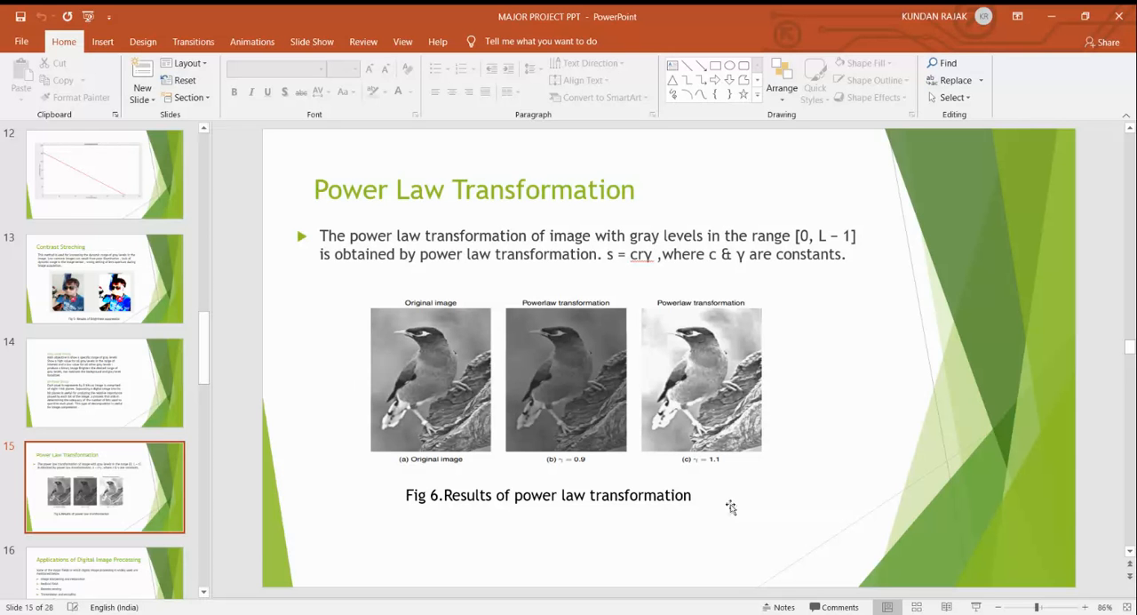
{"action": "mouse_move", "coordinate": [801, 483]}
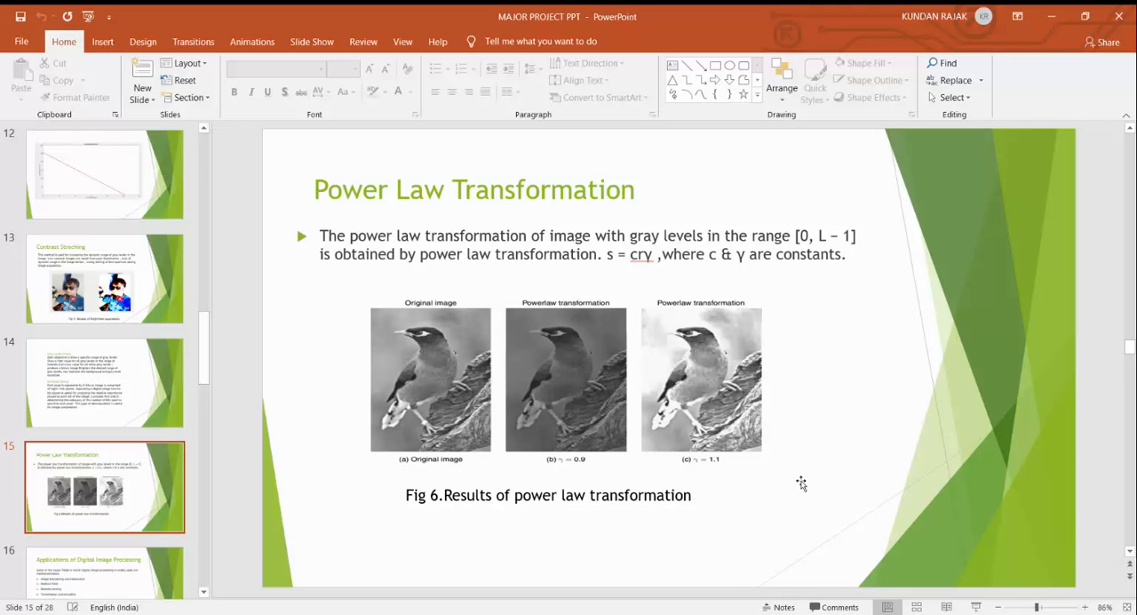
{"action": "mouse_move", "coordinate": [799, 490]}
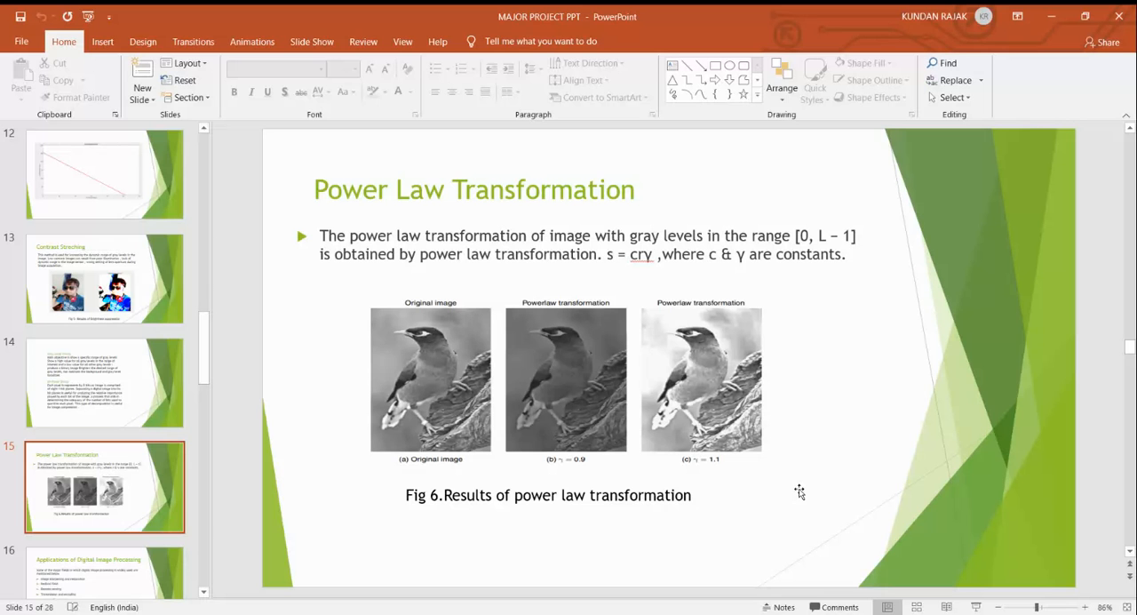
{"action": "mouse_move", "coordinate": [710, 412]}
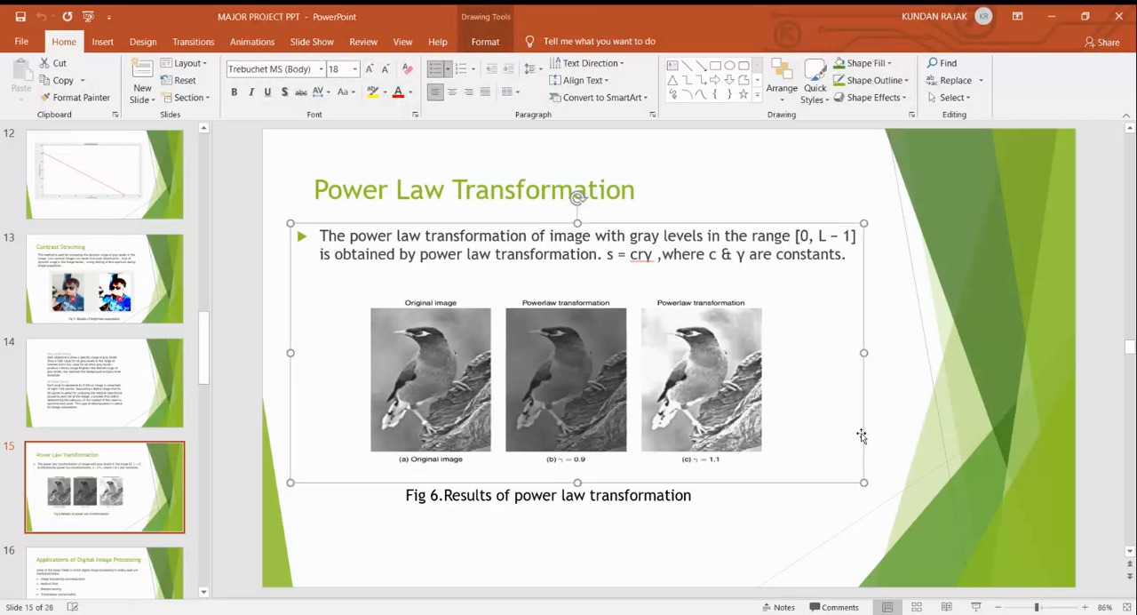
Advance from Power Law Transformation to slide 16, Applications of Digital Image Processing
{"action": "left_click", "coordinate": [279, 493]}
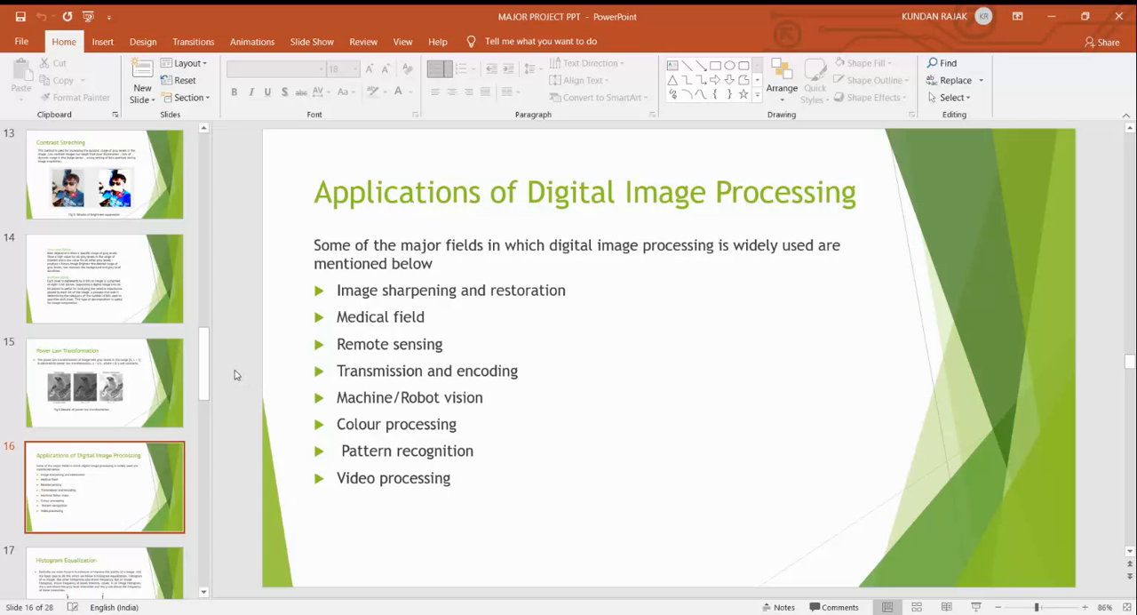
Advance to slide 17, Histogram Equalization, with the Fig 7 intensity curves
{"action": "left_click", "coordinate": [107, 501]}
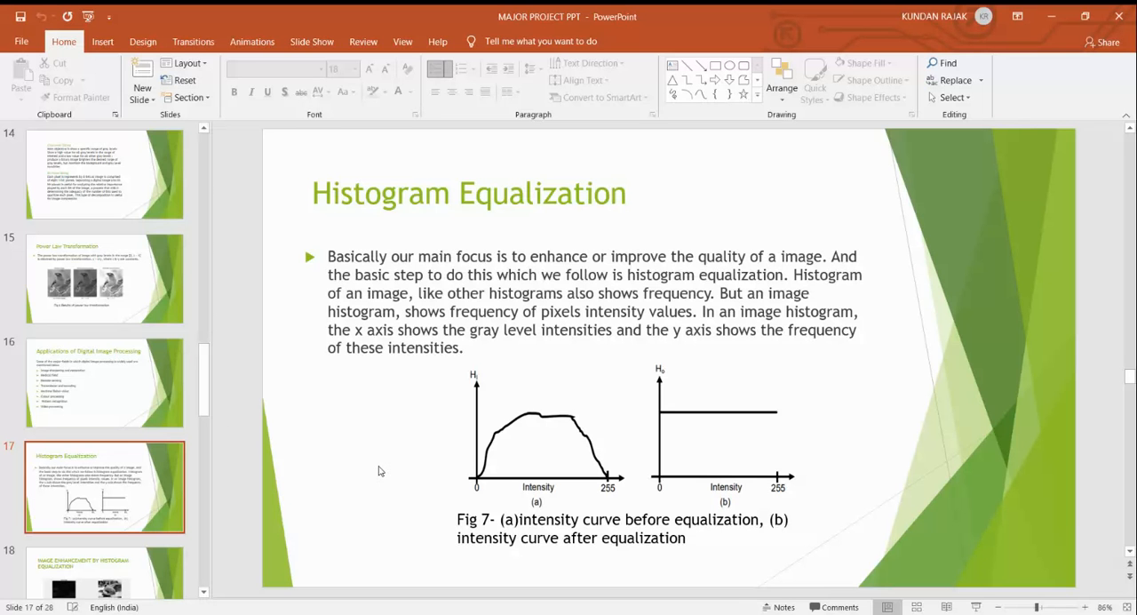
{"action": "mouse_move", "coordinate": [775, 462]}
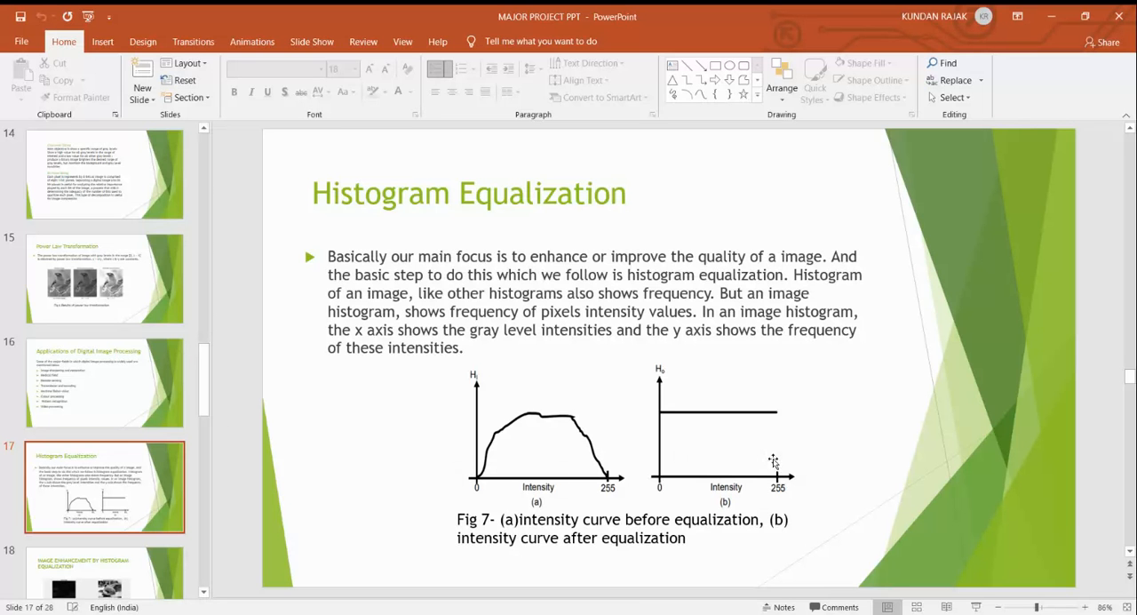
{"action": "mouse_move", "coordinate": [787, 462]}
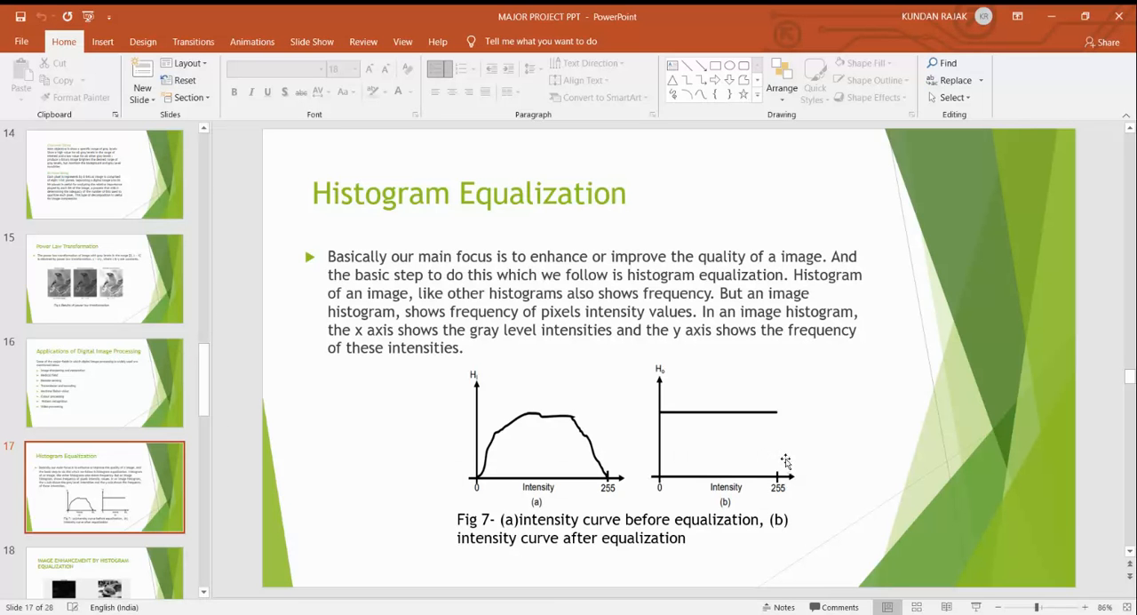
{"action": "mouse_move", "coordinate": [311, 437]}
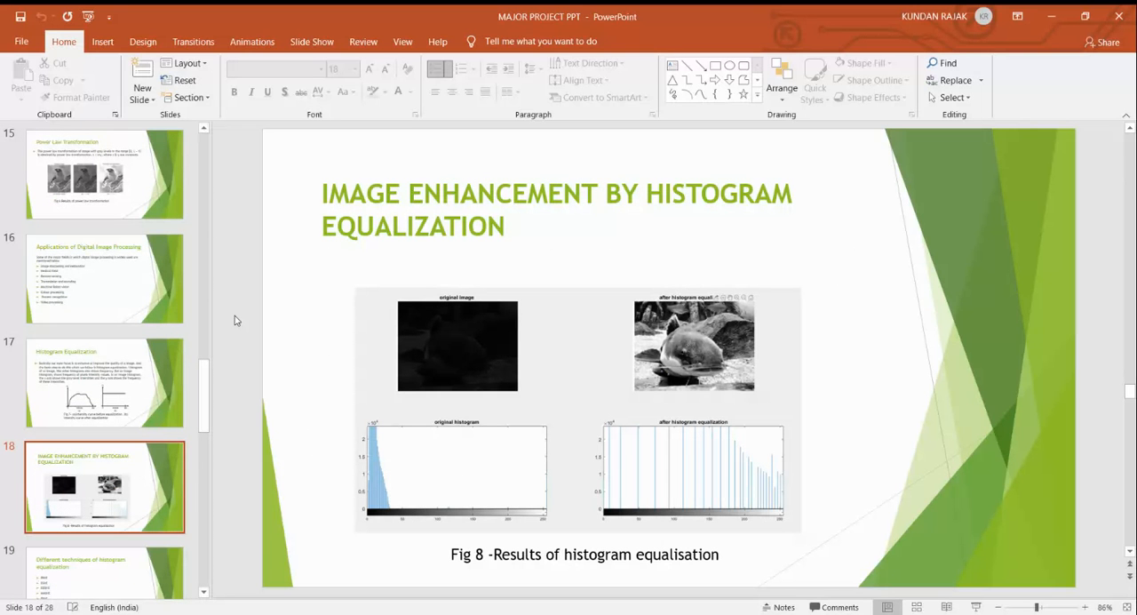
{"action": "mouse_move", "coordinate": [433, 313]}
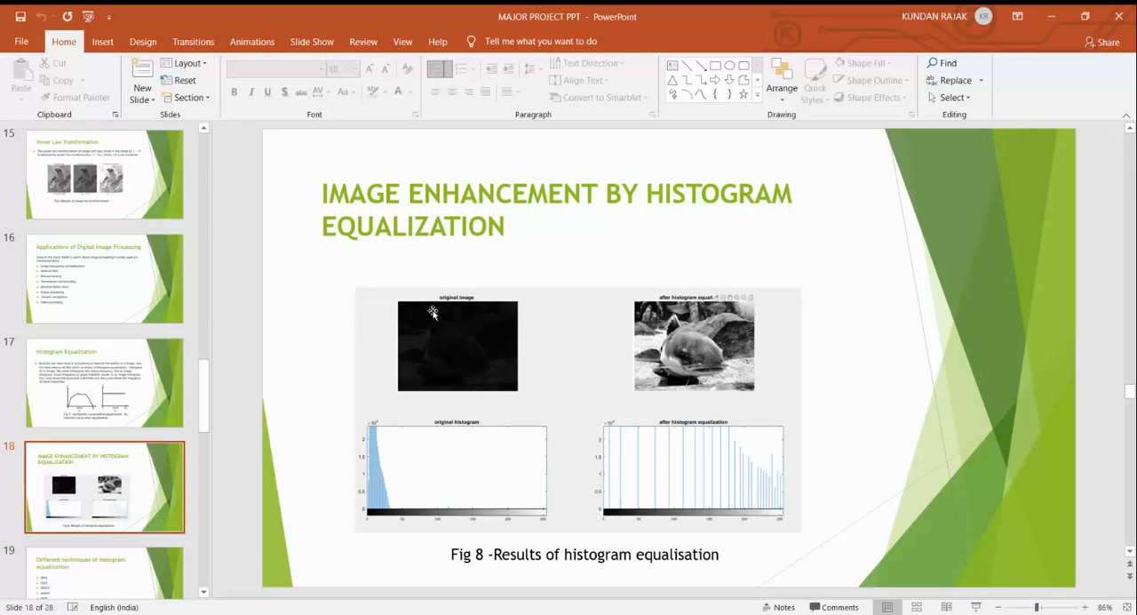
{"action": "mouse_move", "coordinate": [320, 332]}
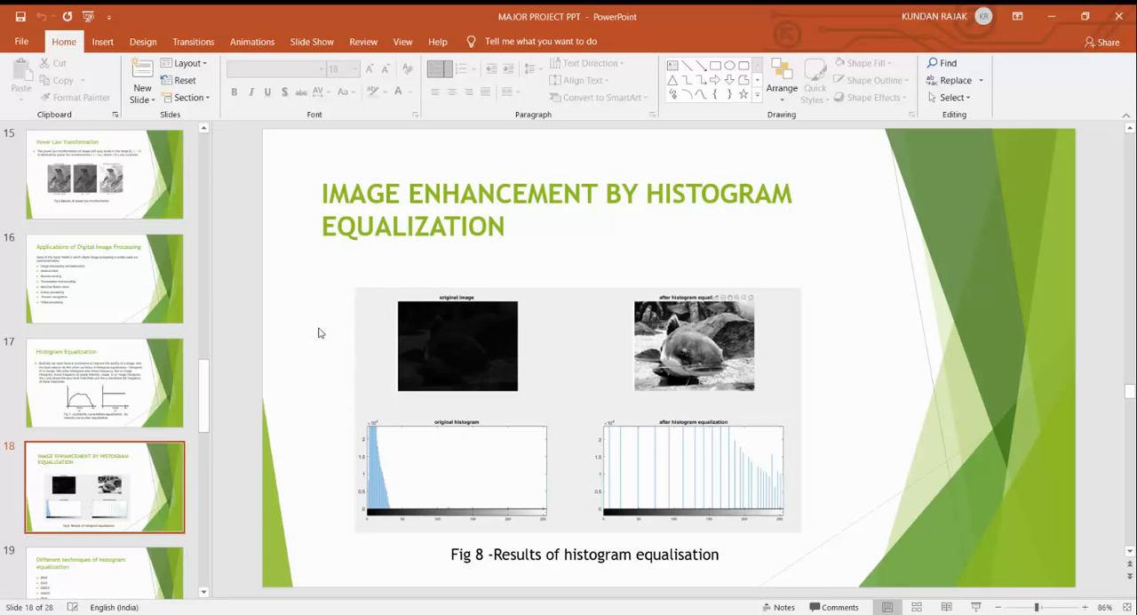
{"action": "mouse_move", "coordinate": [716, 364]}
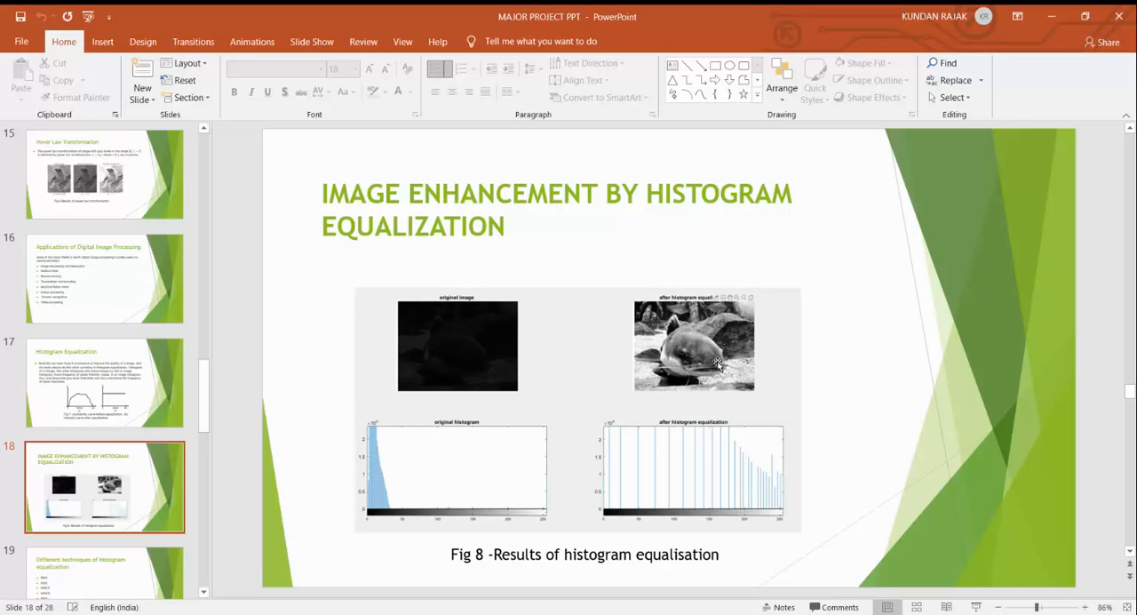
{"action": "mouse_move", "coordinate": [480, 346]}
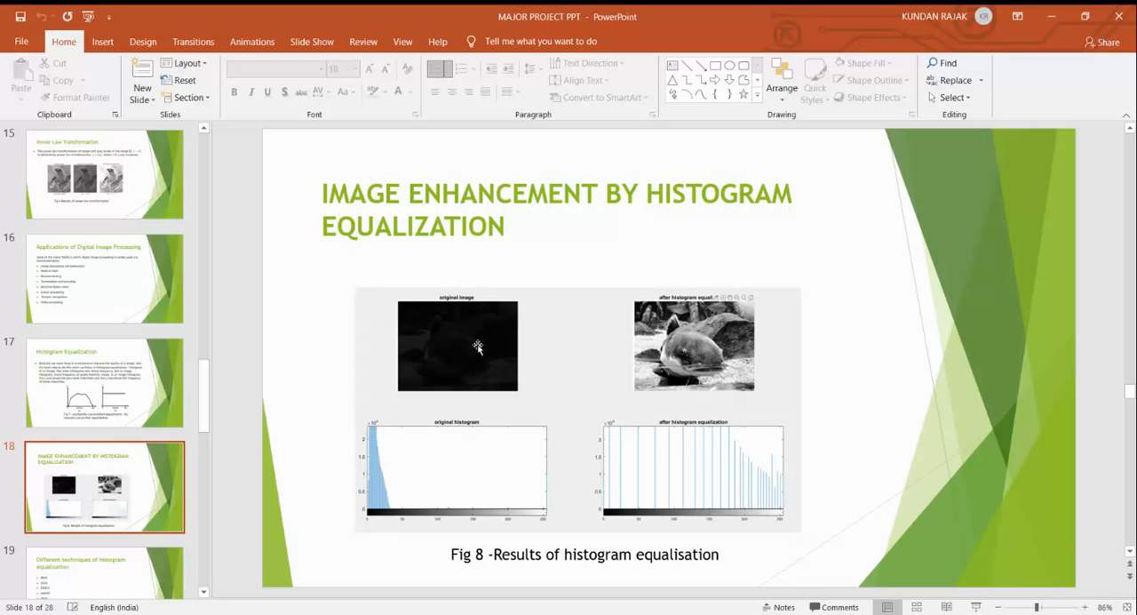
{"action": "mouse_move", "coordinate": [297, 313]}
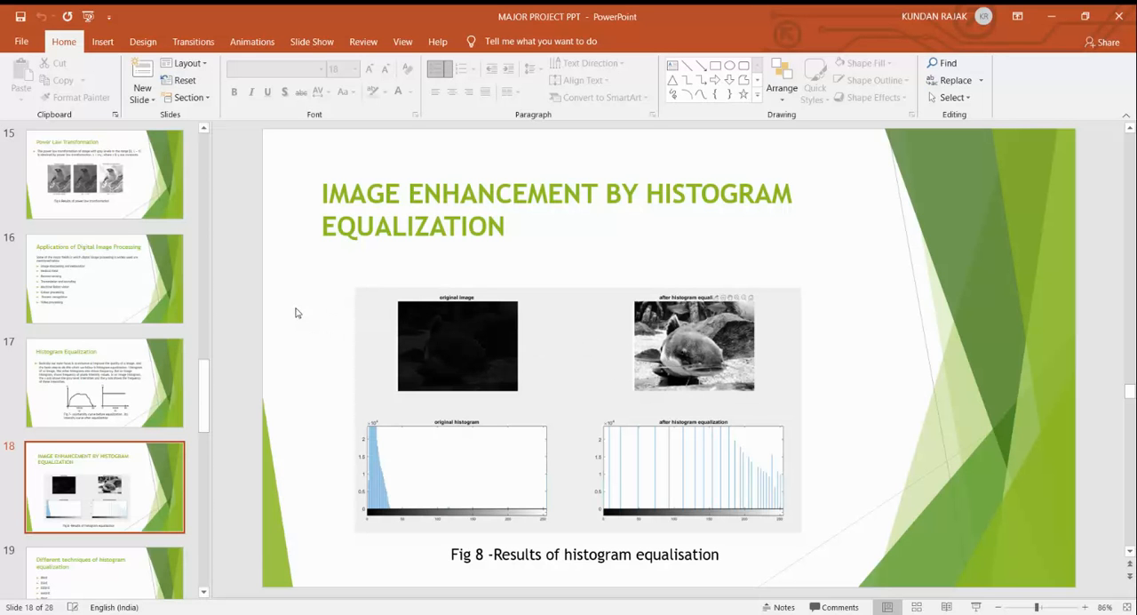
{"action": "mouse_move", "coordinate": [650, 369]}
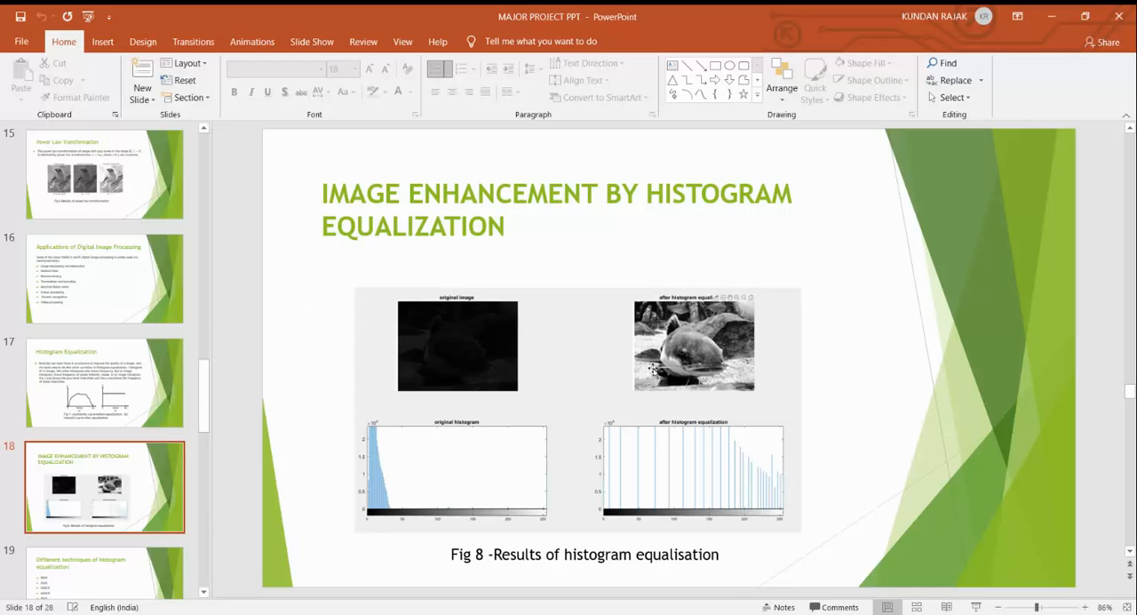
{"action": "mouse_move", "coordinate": [694, 357]}
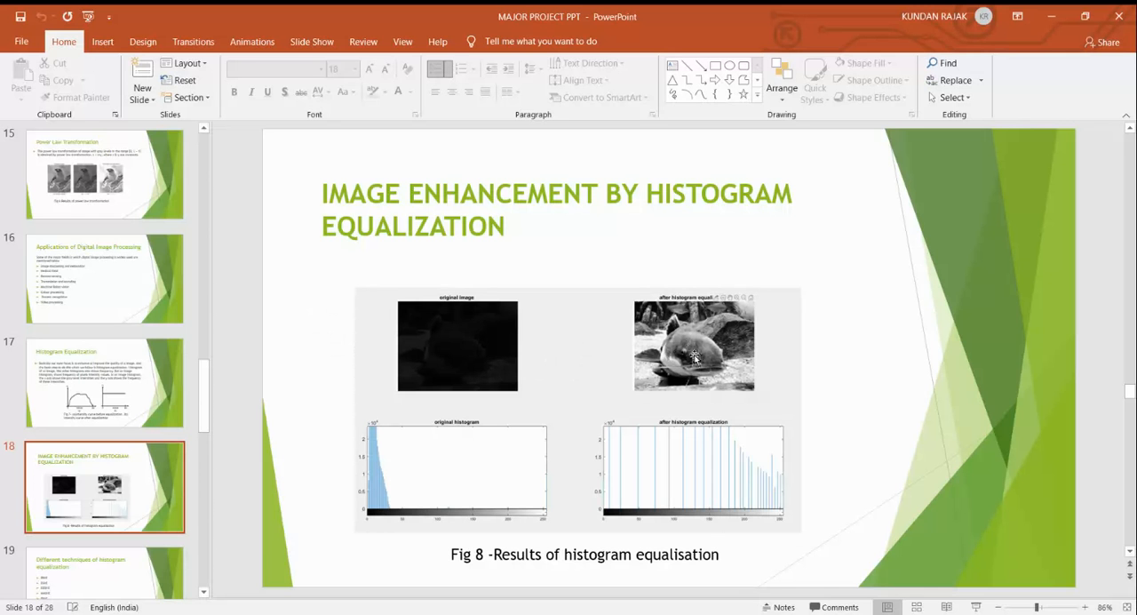
{"action": "mouse_move", "coordinate": [469, 498]}
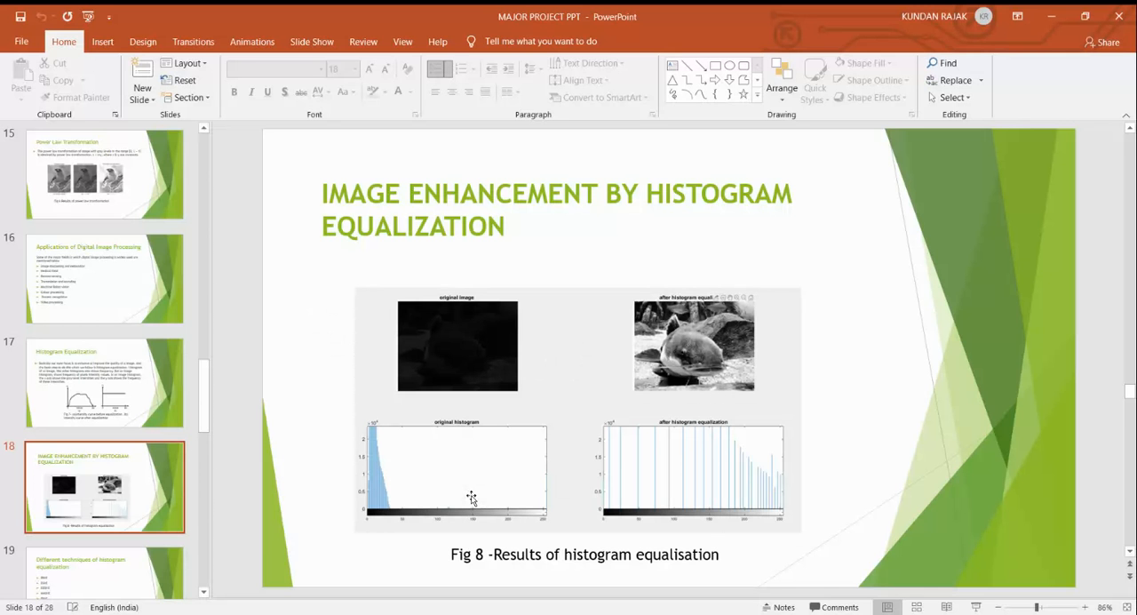
{"action": "mouse_move", "coordinate": [263, 400]}
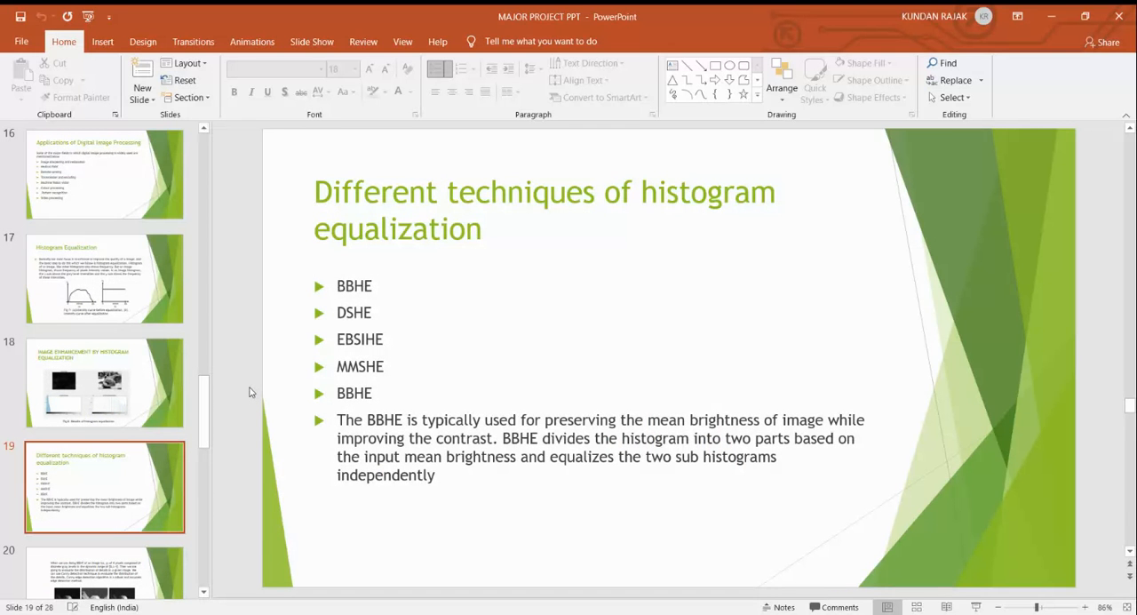
{"action": "mouse_move", "coordinate": [302, 515]}
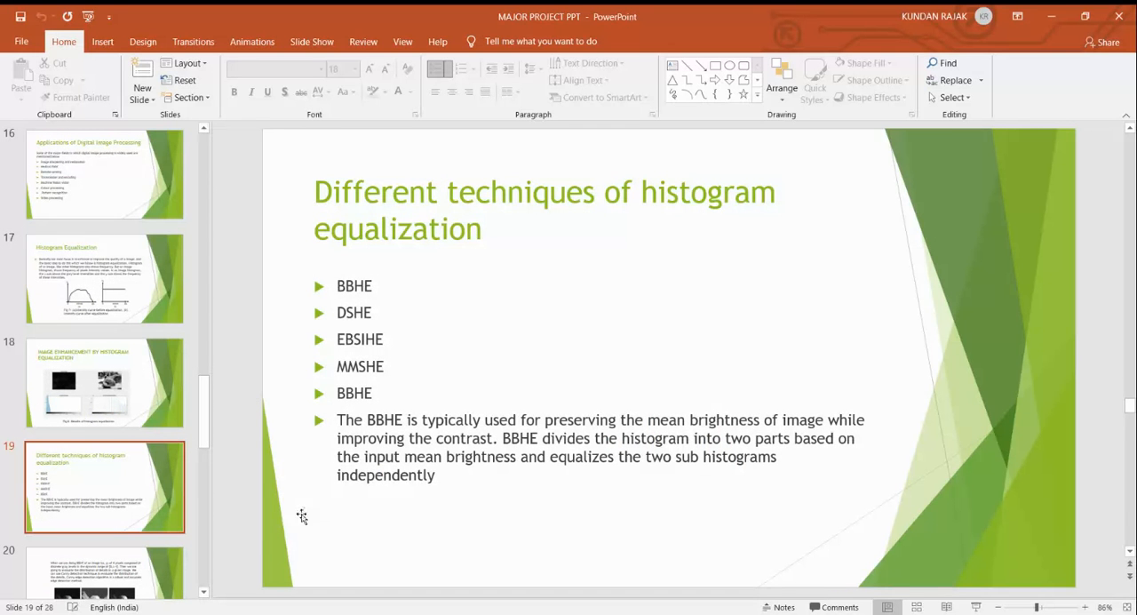
{"action": "mouse_move", "coordinate": [298, 515]}
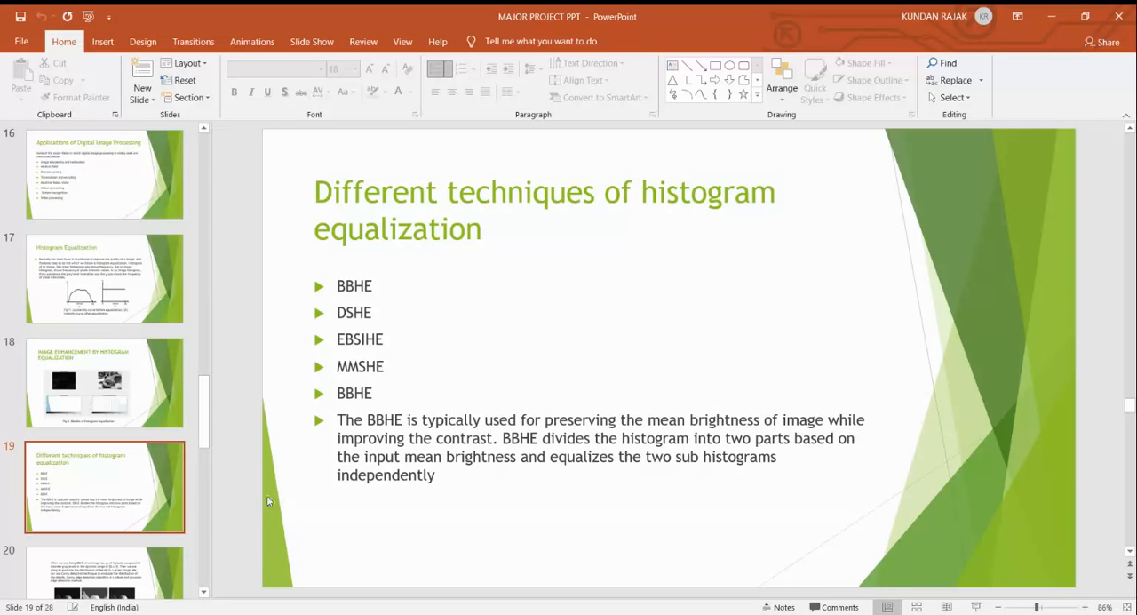
Advance to slide 20, BBHE with Canny edge detection and the Fig 9 comparison
{"action": "left_click", "coordinate": [103, 505]}
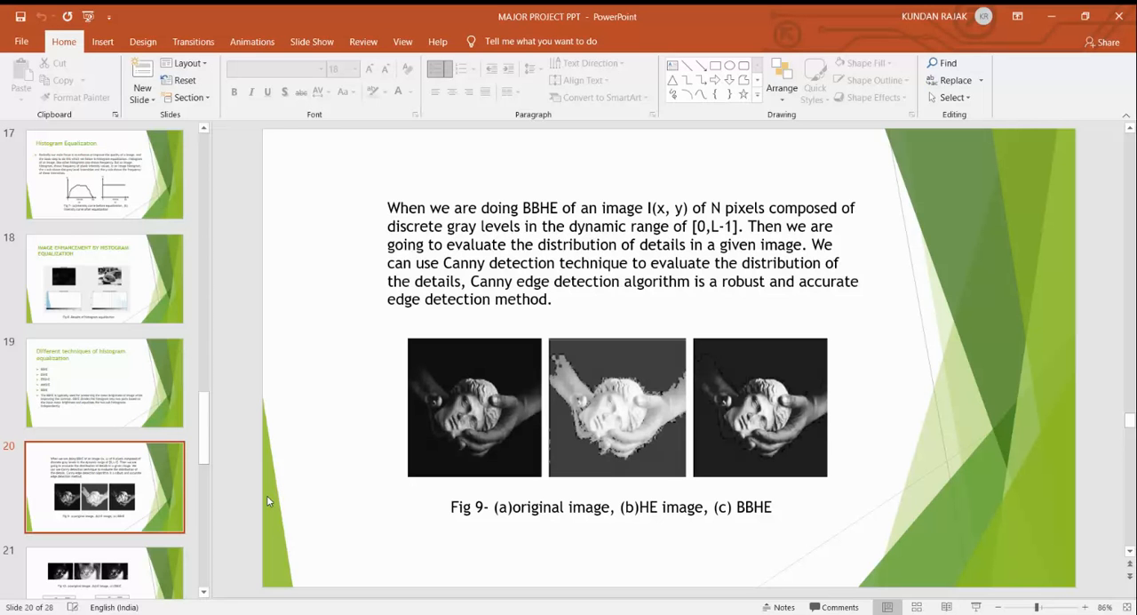
{"action": "mouse_move", "coordinate": [519, 407]}
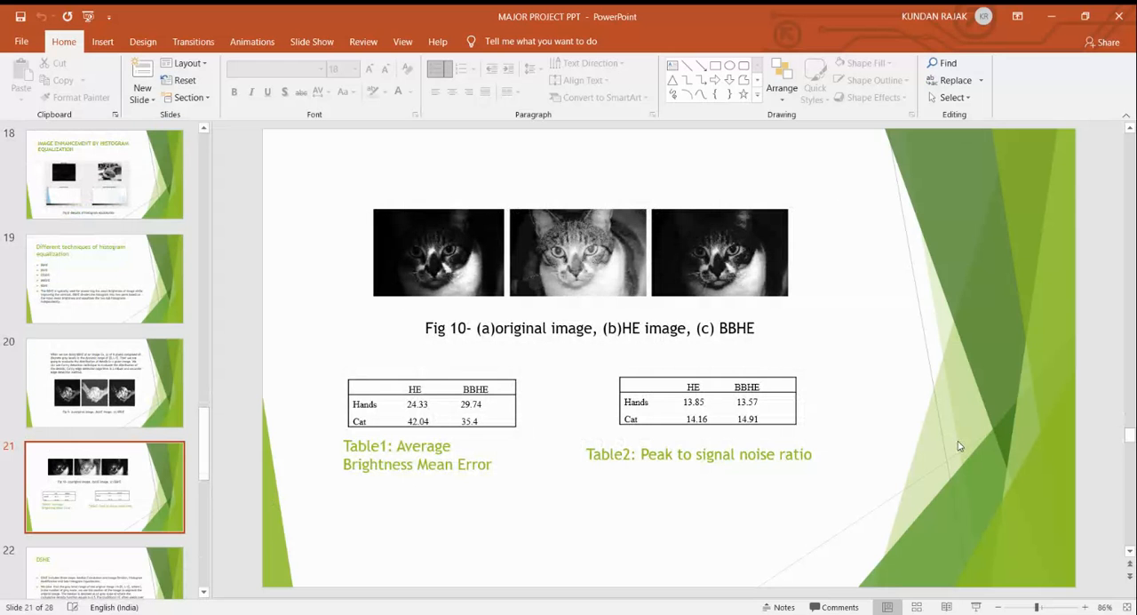
{"action": "mouse_move", "coordinate": [690, 369]}
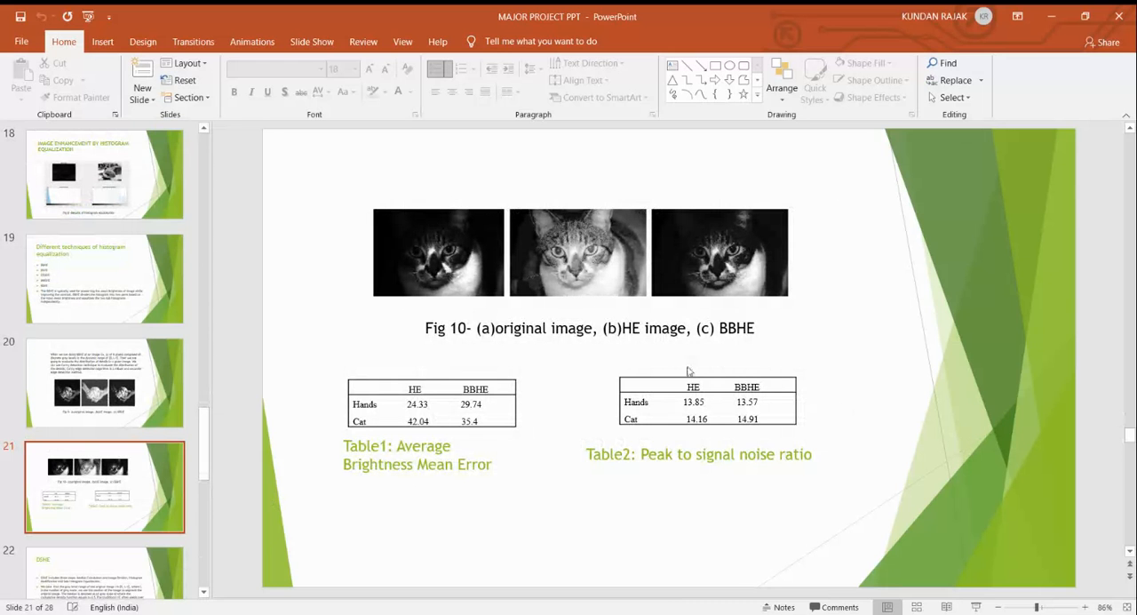
{"action": "mouse_move", "coordinate": [441, 271]}
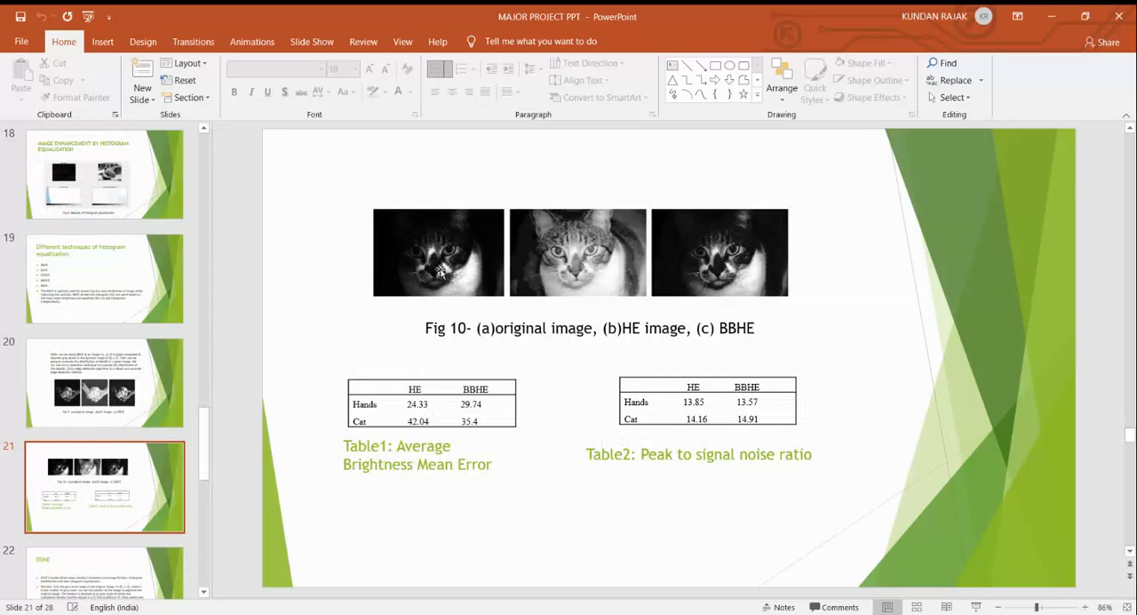
{"action": "mouse_move", "coordinate": [444, 403]}
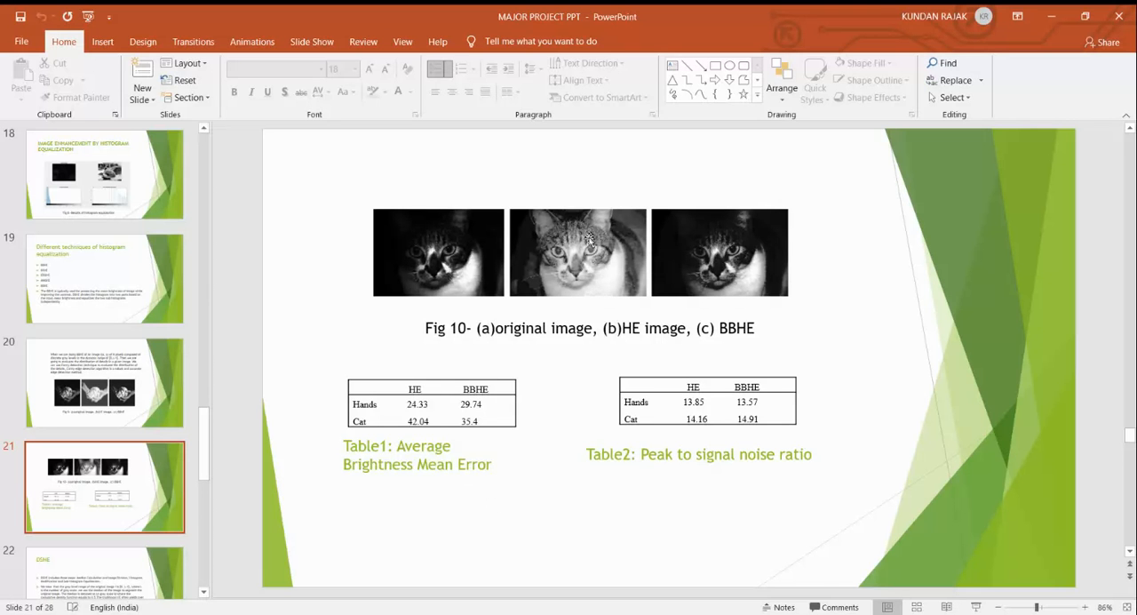
{"action": "mouse_move", "coordinate": [675, 260]}
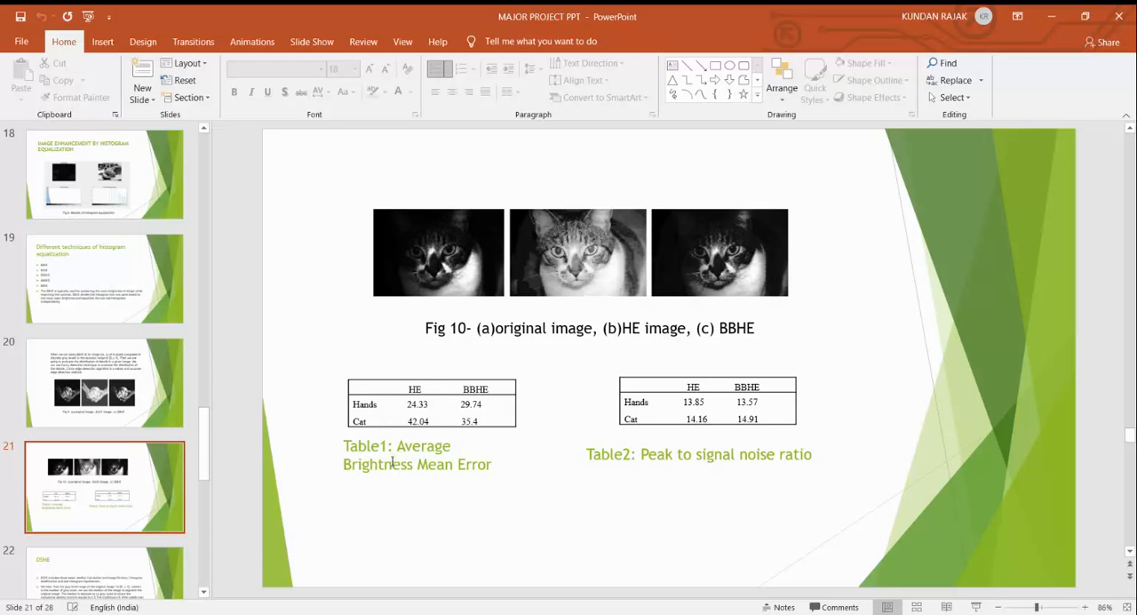
{"action": "mouse_move", "coordinate": [479, 512]}
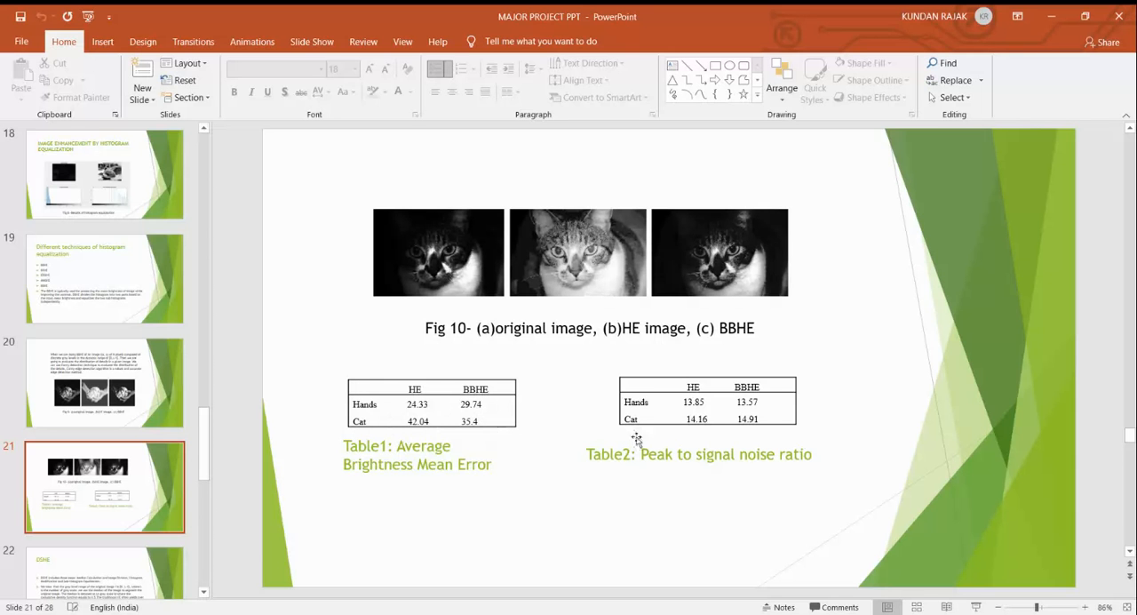
{"action": "mouse_move", "coordinate": [620, 491]}
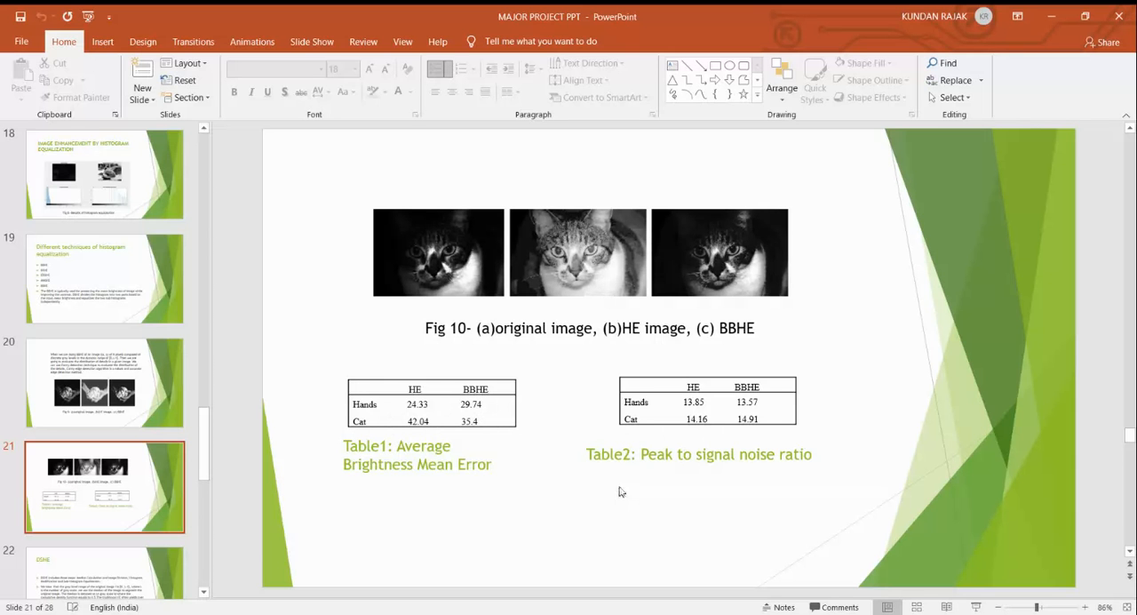
{"action": "mouse_move", "coordinate": [711, 476]}
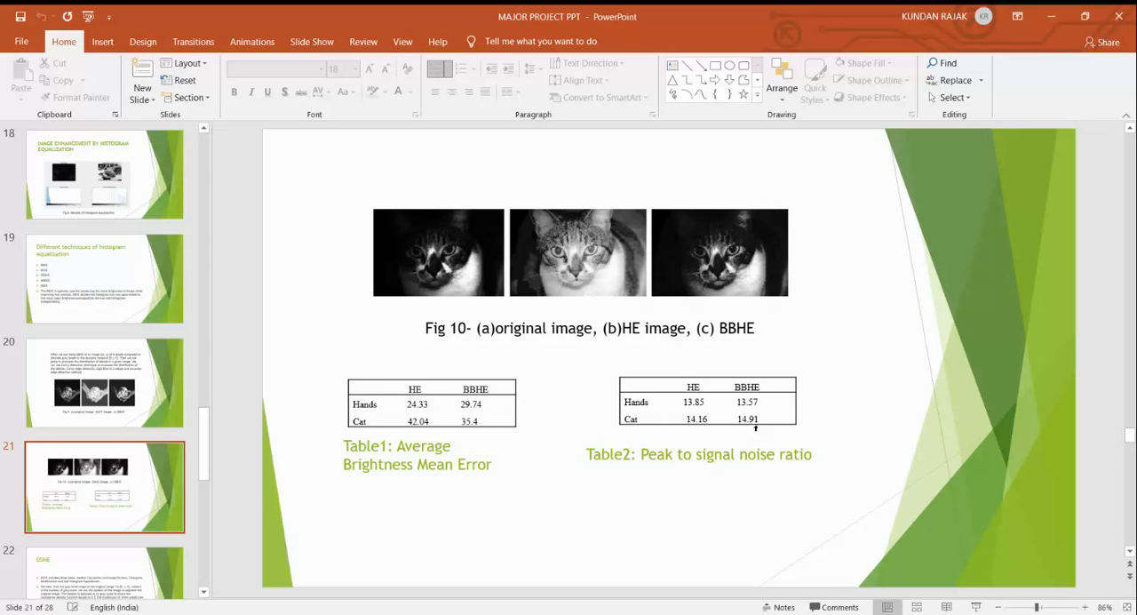
{"action": "mouse_move", "coordinate": [545, 498]}
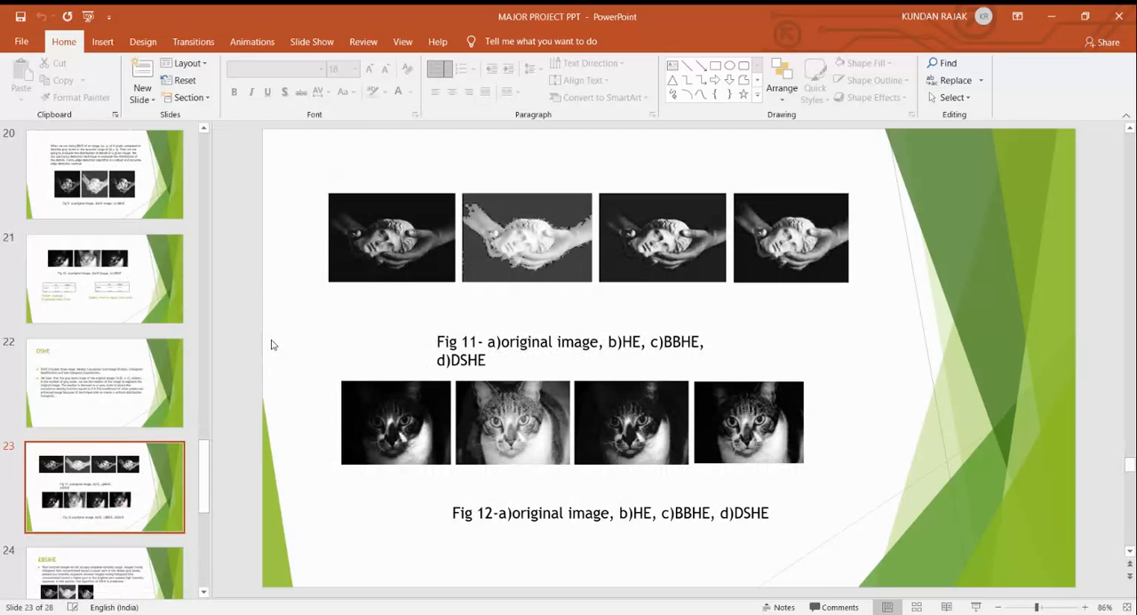
{"action": "mouse_move", "coordinate": [483, 259]}
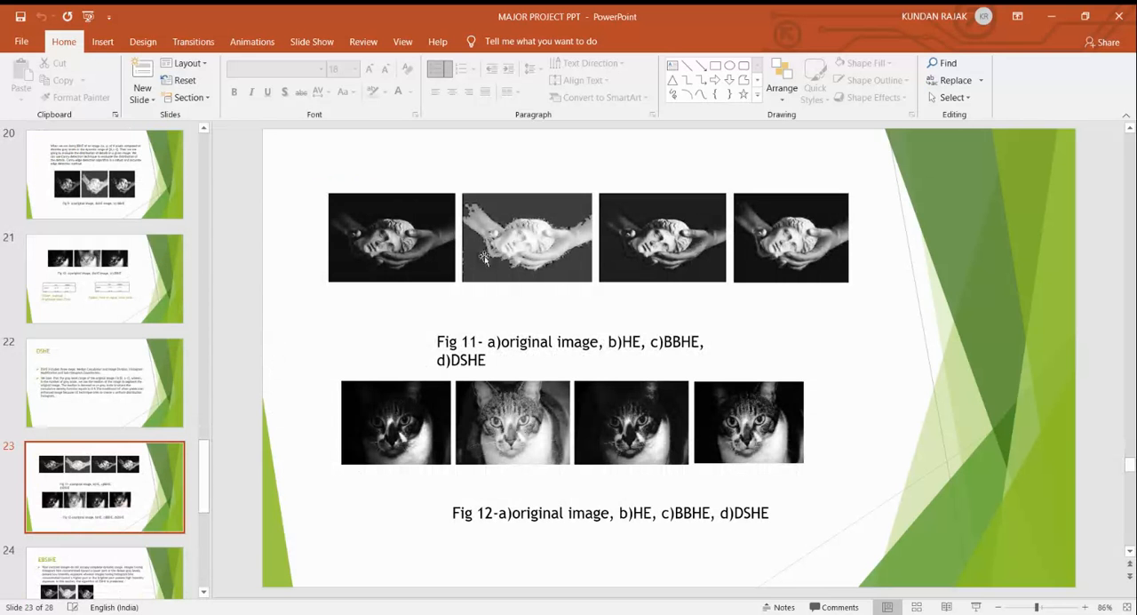
{"action": "mouse_move", "coordinate": [524, 247]}
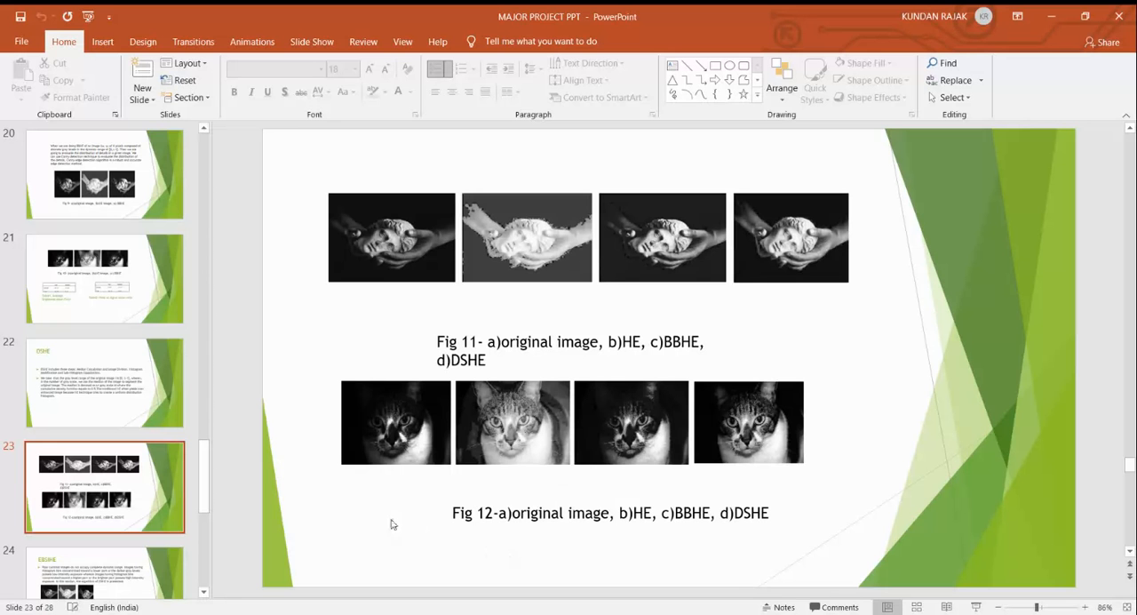
{"action": "mouse_move", "coordinate": [298, 337]}
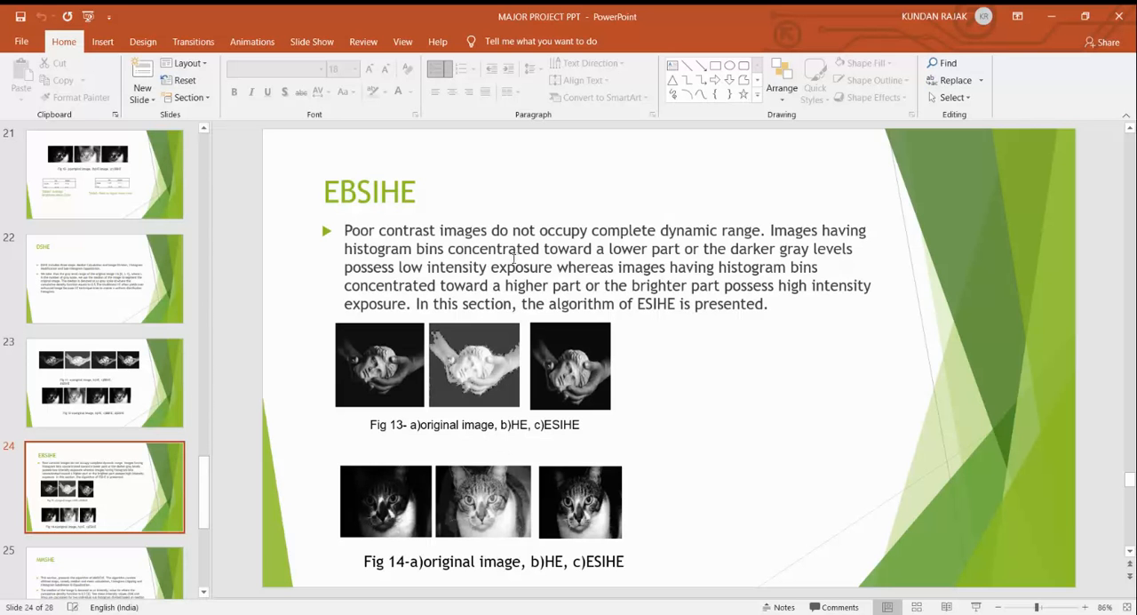
{"action": "mouse_move", "coordinate": [831, 476]}
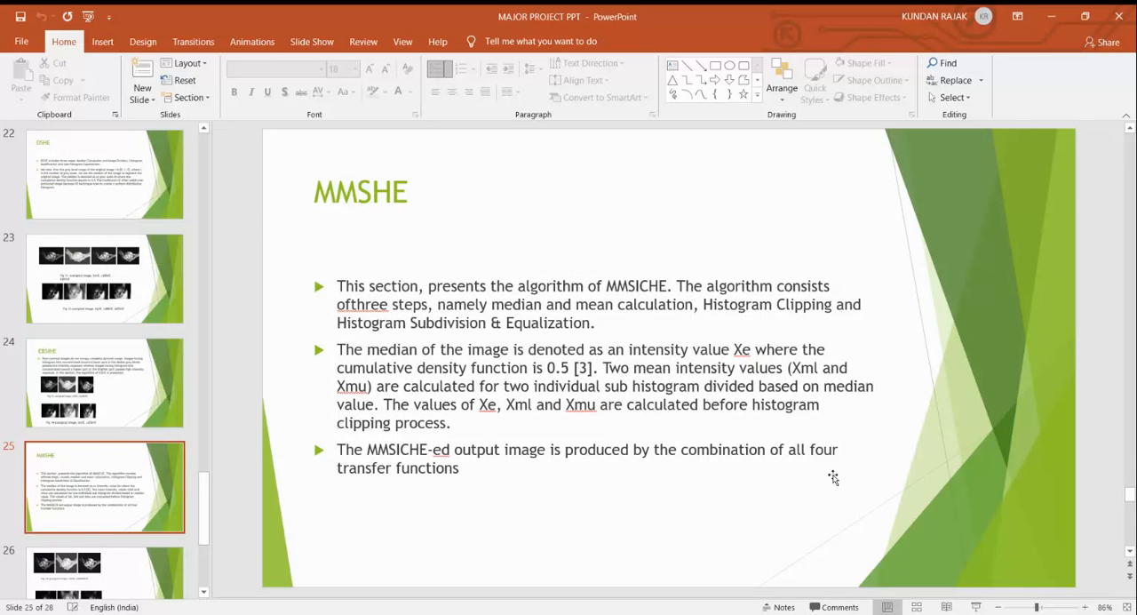
Advance past MMSHE to slide 27, the Table3 entropy comparison of all techniques
{"action": "left_click", "coordinate": [98, 488]}
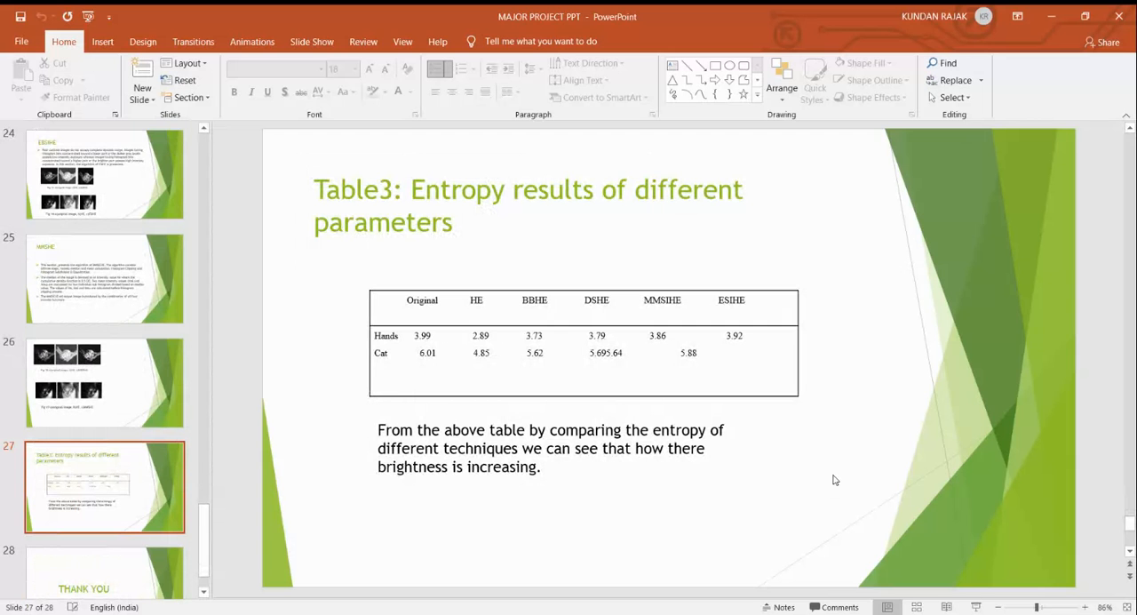
{"action": "mouse_move", "coordinate": [288, 302]}
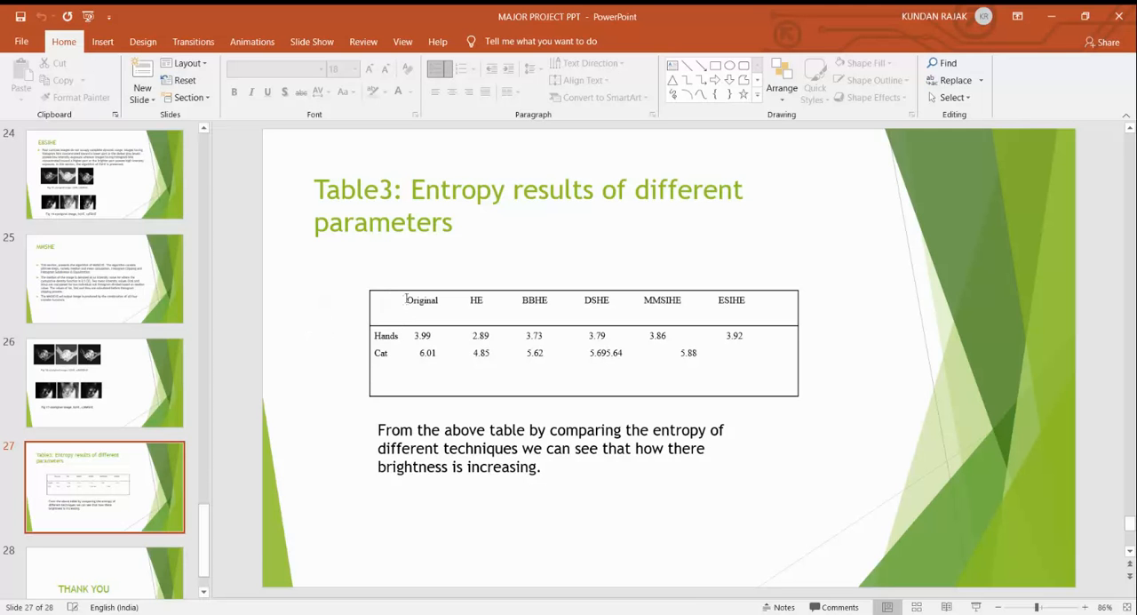
{"action": "mouse_move", "coordinate": [437, 336]}
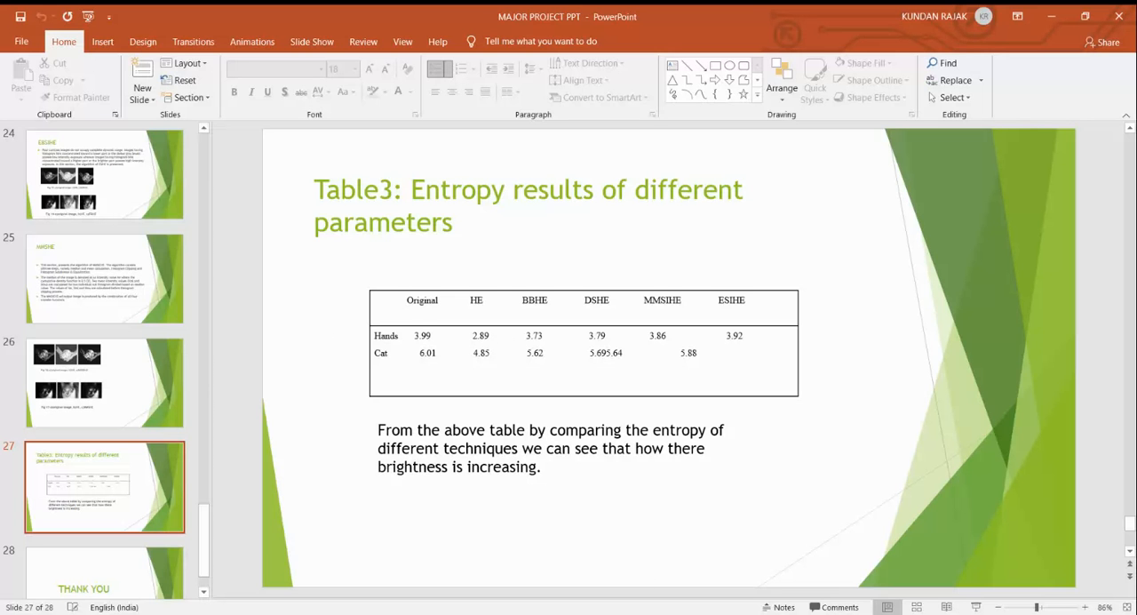
{"action": "mouse_move", "coordinate": [483, 517]}
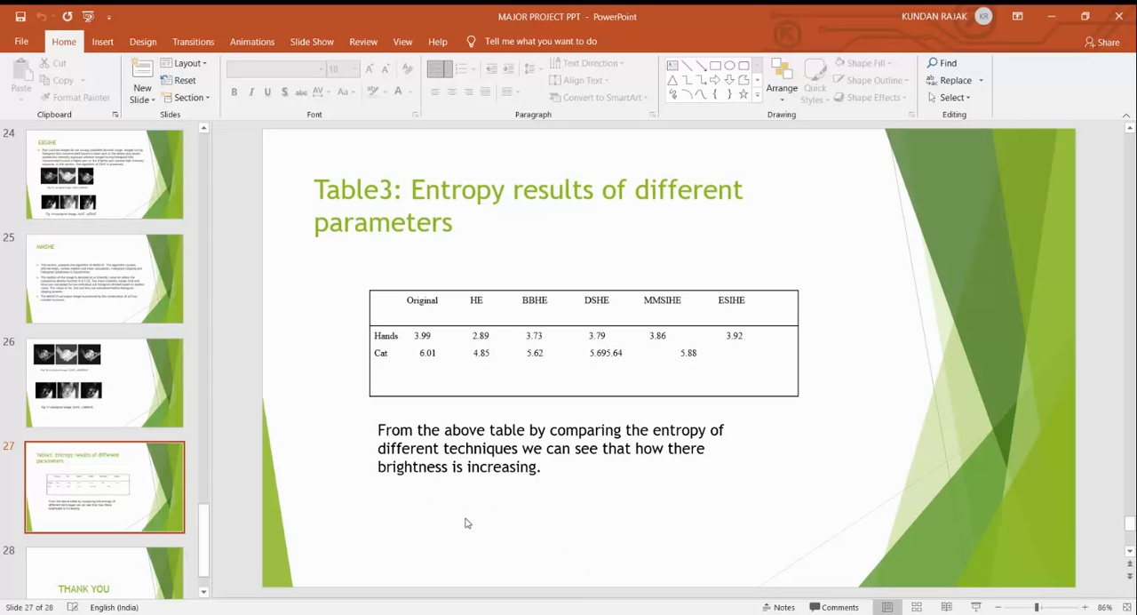
{"action": "mouse_move", "coordinate": [842, 508]}
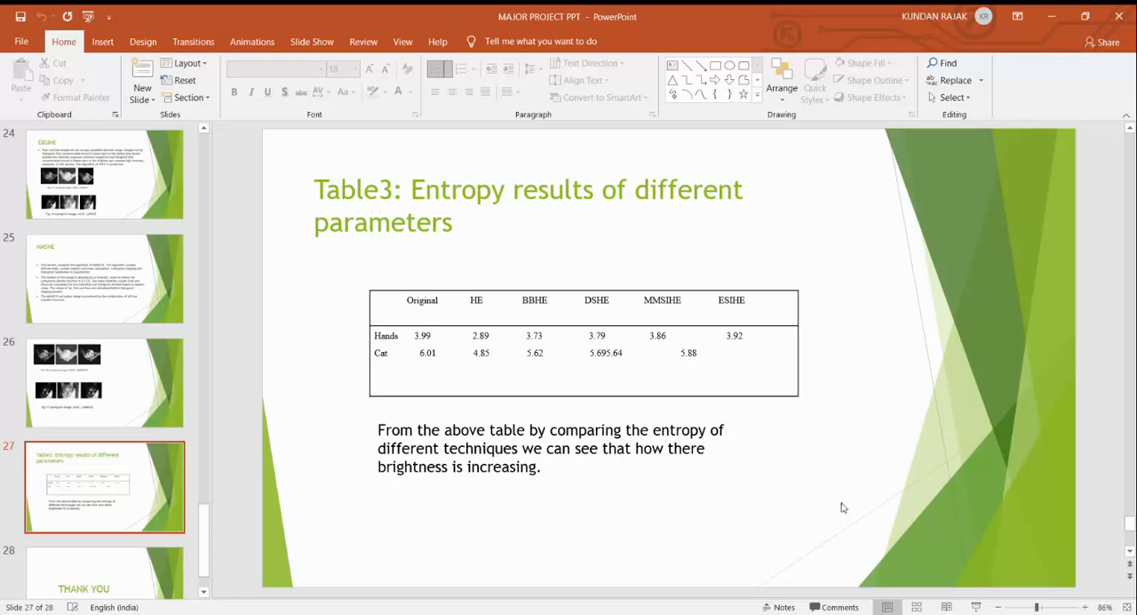